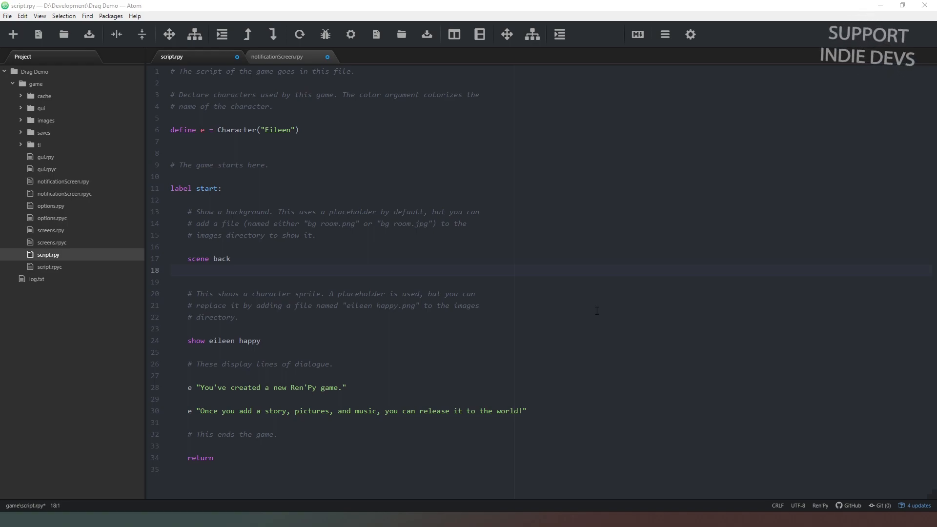
{"action": "mouse_move", "coordinate": [594, 275]}
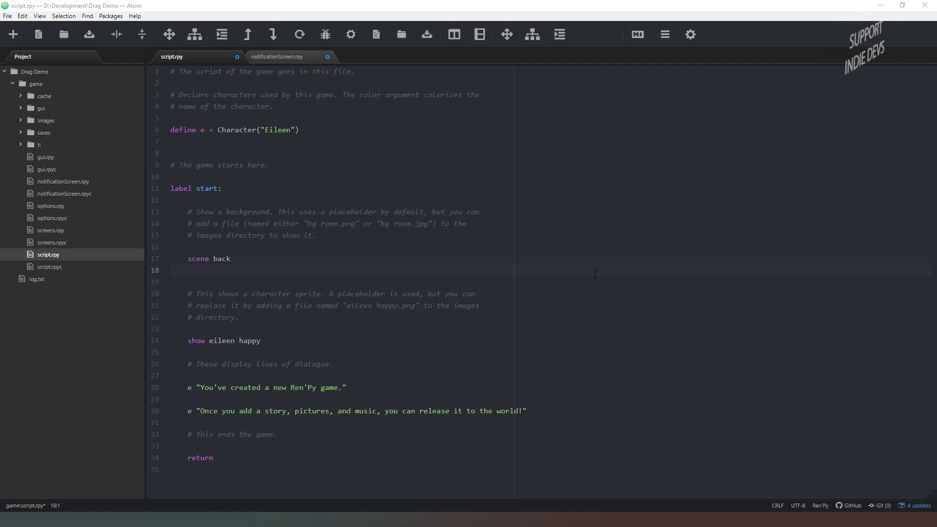
{"action": "mouse_move", "coordinate": [337, 334]}
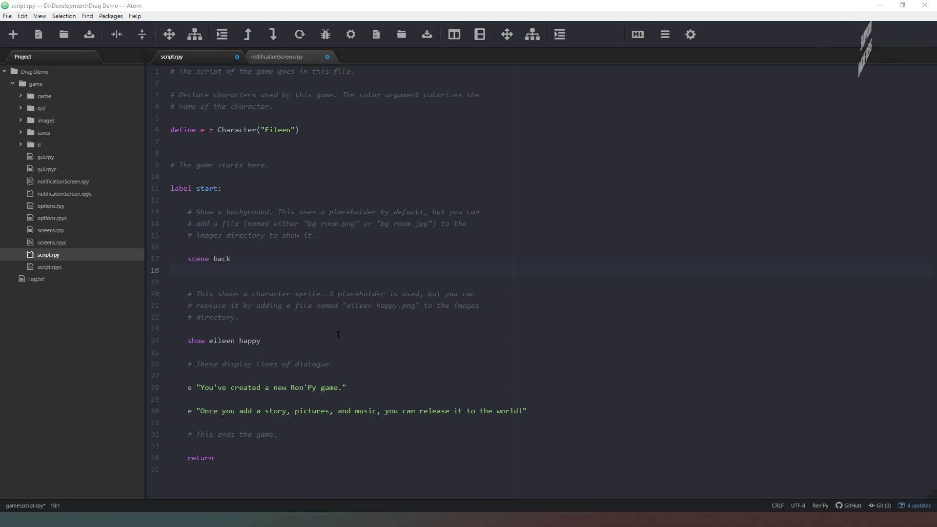
{"action": "mouse_move", "coordinate": [273, 258]}
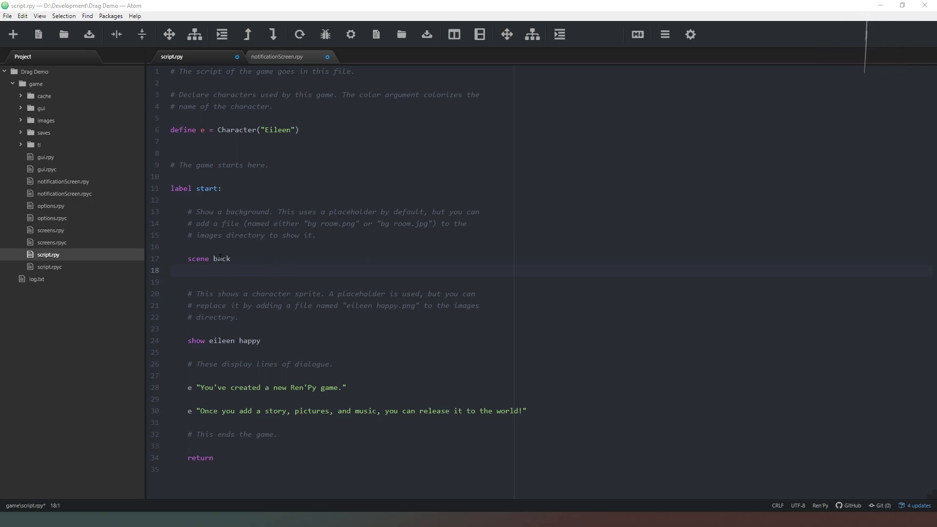
{"action": "mouse_move", "coordinate": [255, 258]}
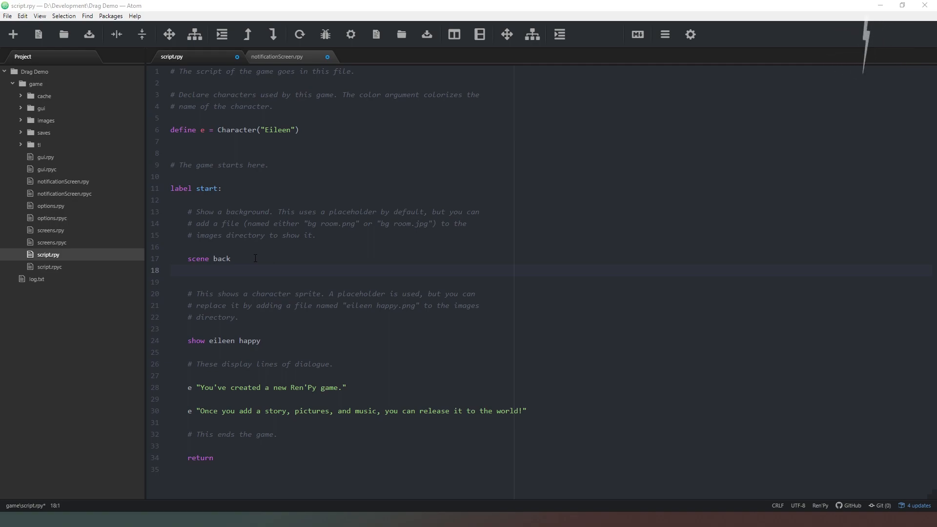
{"action": "mouse_move", "coordinate": [292, 243]}
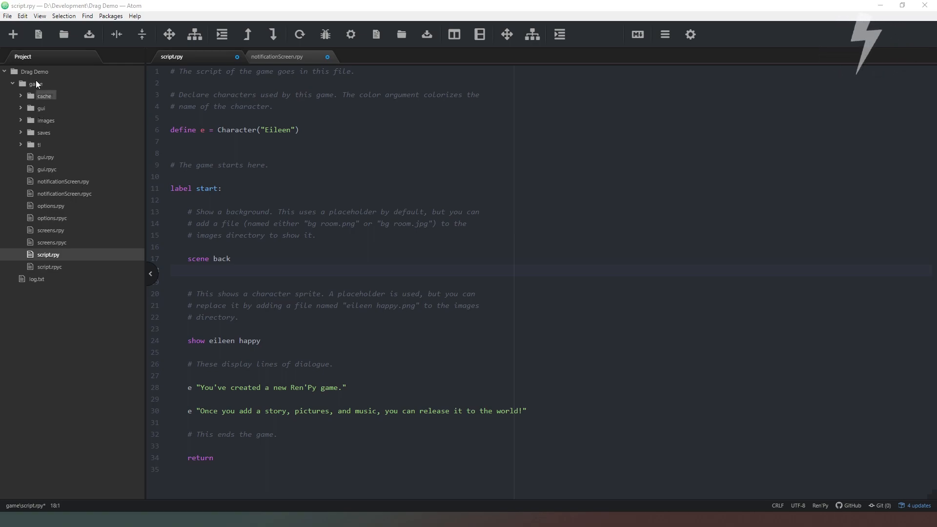
Start notificationScreen.rpy with the declaration screen TipScreen(tip):
{"action": "left_click", "coordinate": [276, 56]}
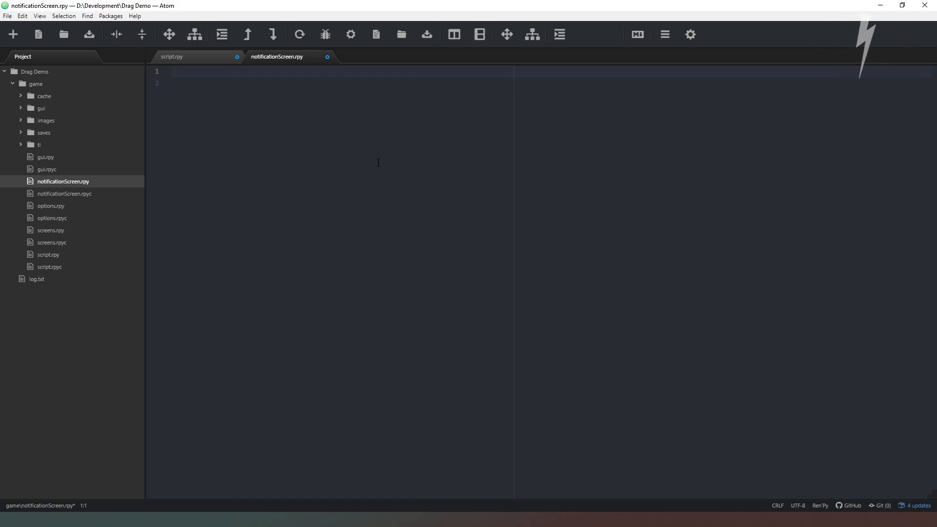
{"action": "type", "text": "sc"}
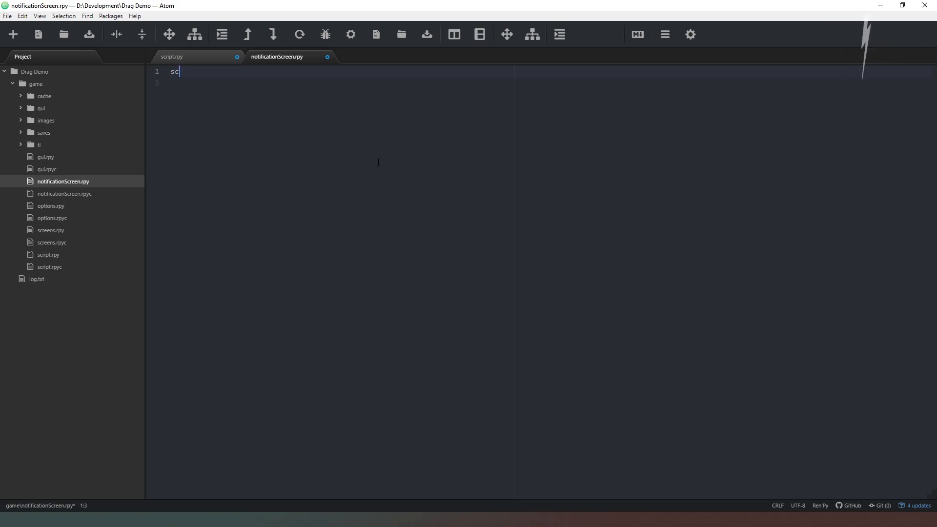
{"action": "type", "text": "reen"}
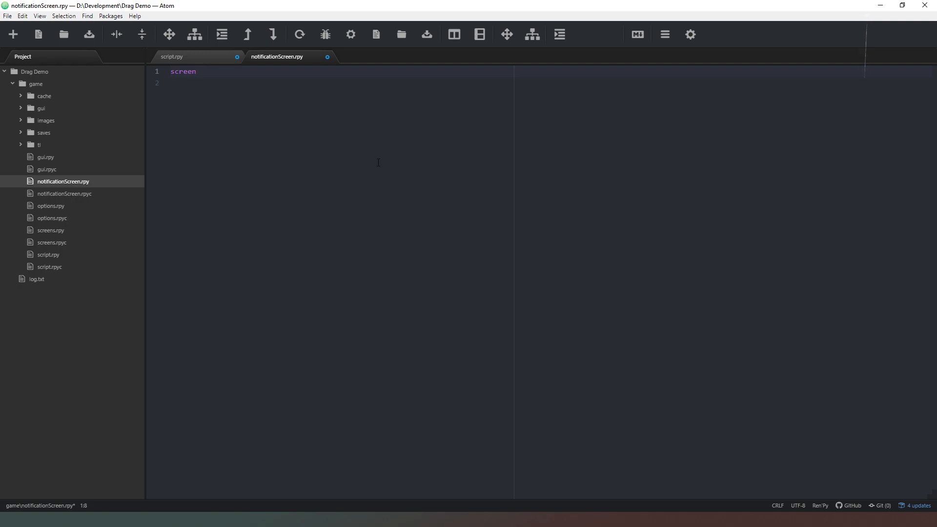
{"action": "type", "text": "TipScree"}
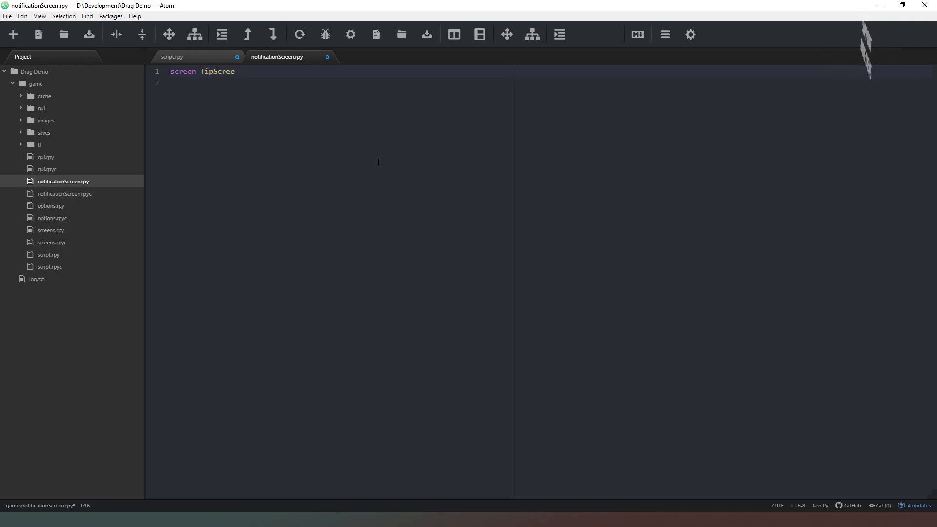
{"action": "type", "text": "n()"}
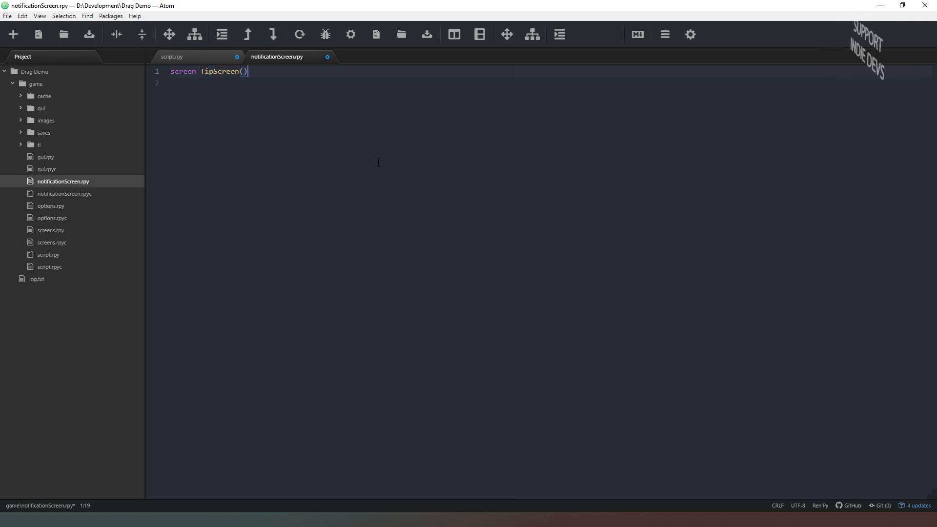
{"action": "type", "text": ":"}
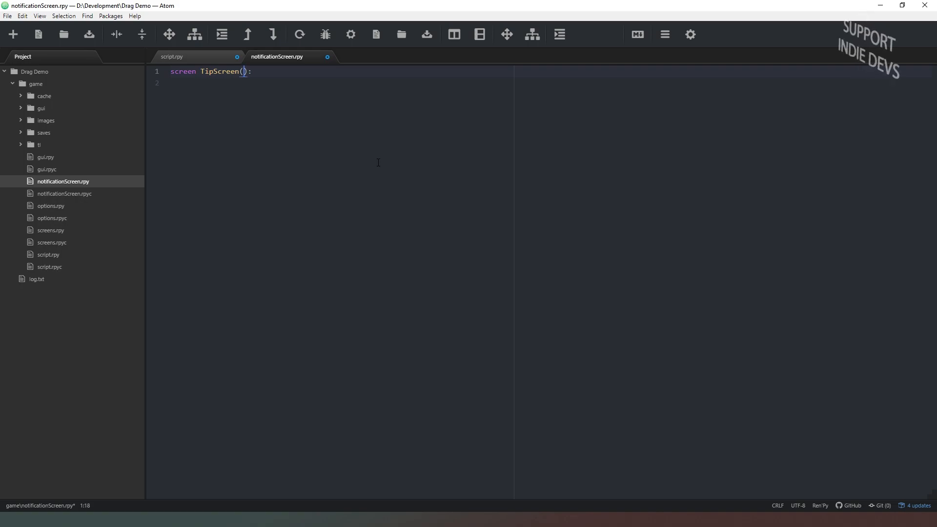
{"action": "type", "text": "tip"}
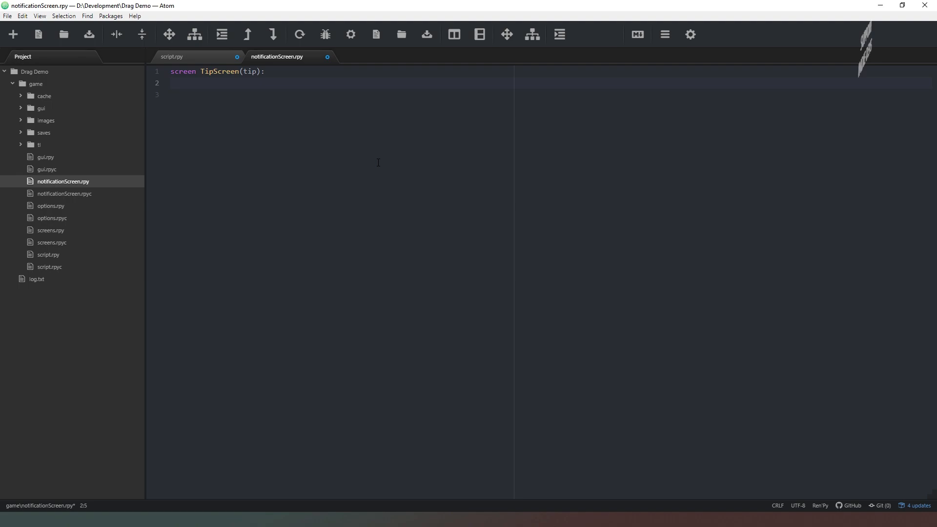
Add a drag: block under the screen with xalign 0.5 and yalign 0.5
{"action": "left_click", "coordinate": [187, 82]}
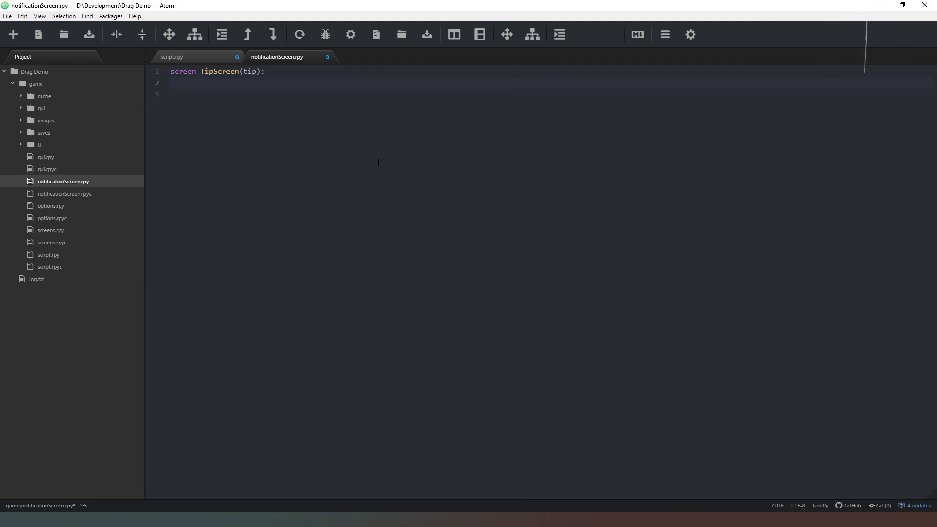
{"action": "type", "text": "drag"}
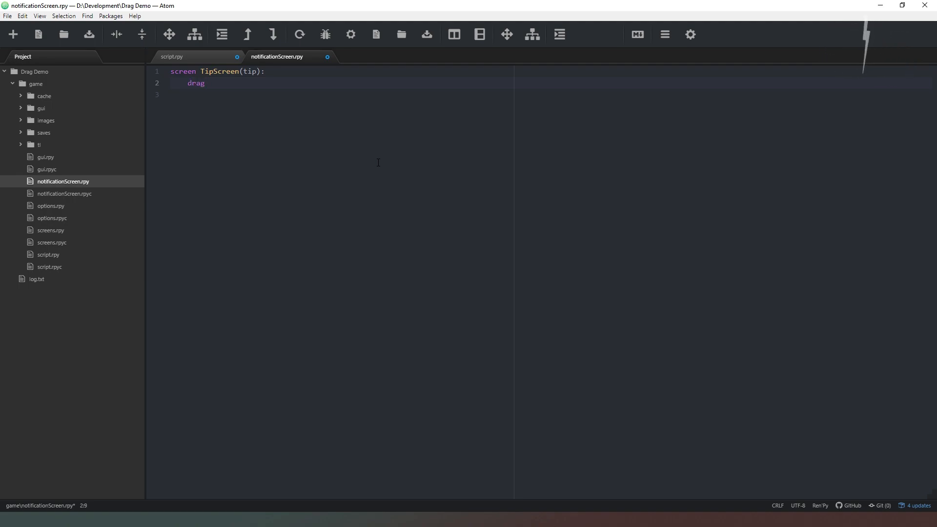
{"action": "key", "text": "enter"}
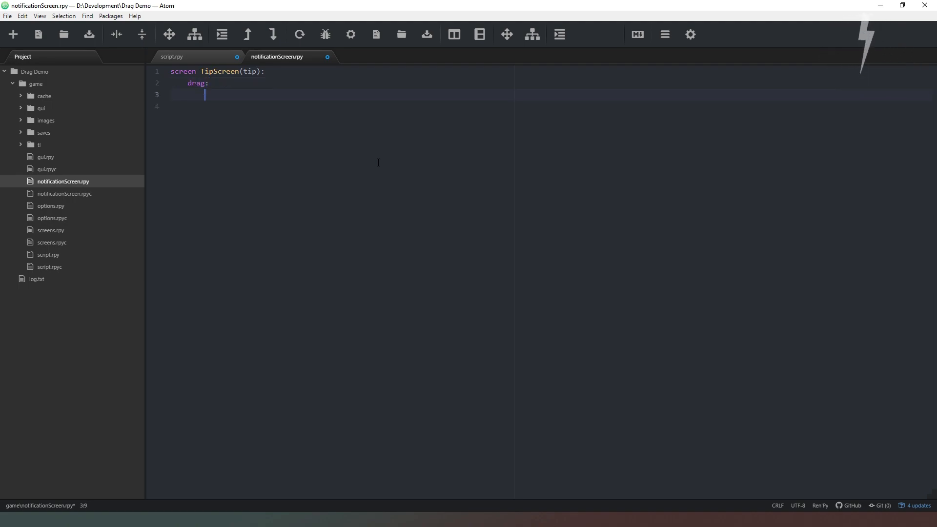
{"action": "type", "text": "x"}
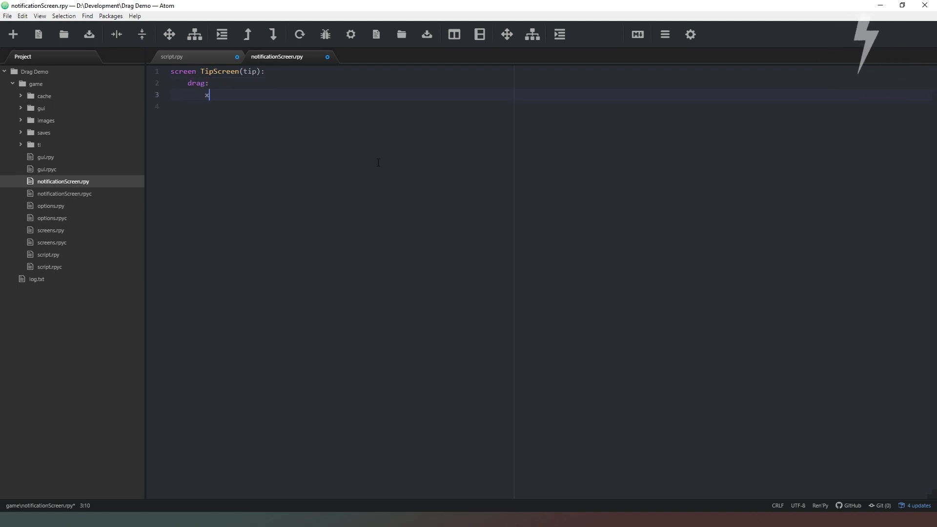
{"action": "type", "text": "align"}
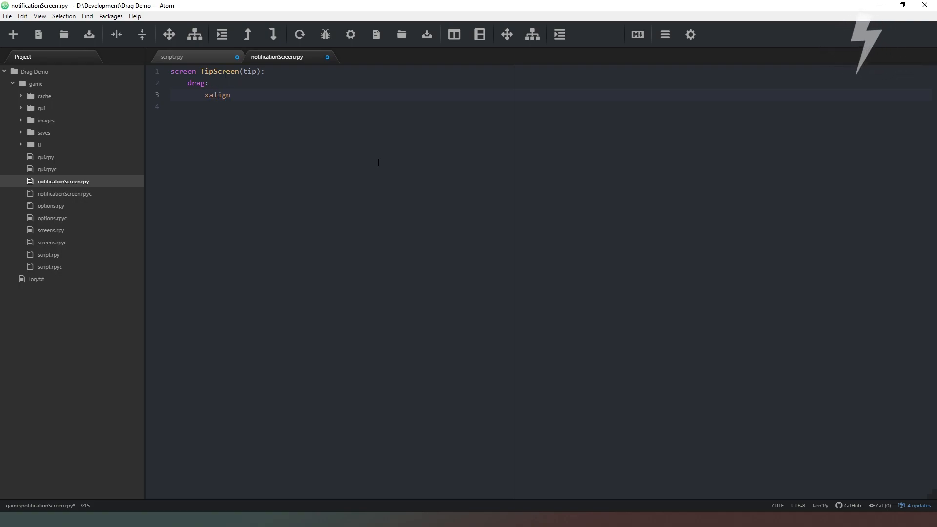
{"action": "type", "text": "0.5"}
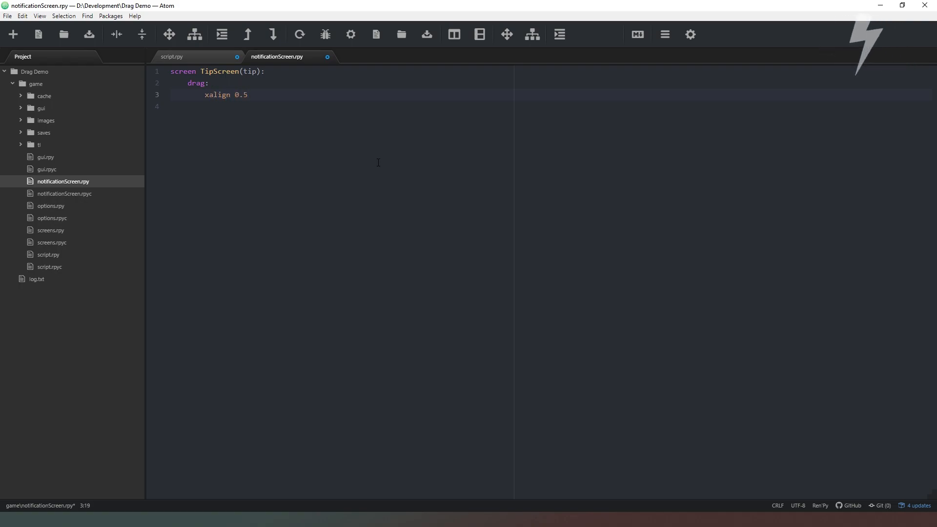
{"action": "type", "text": "ya"}
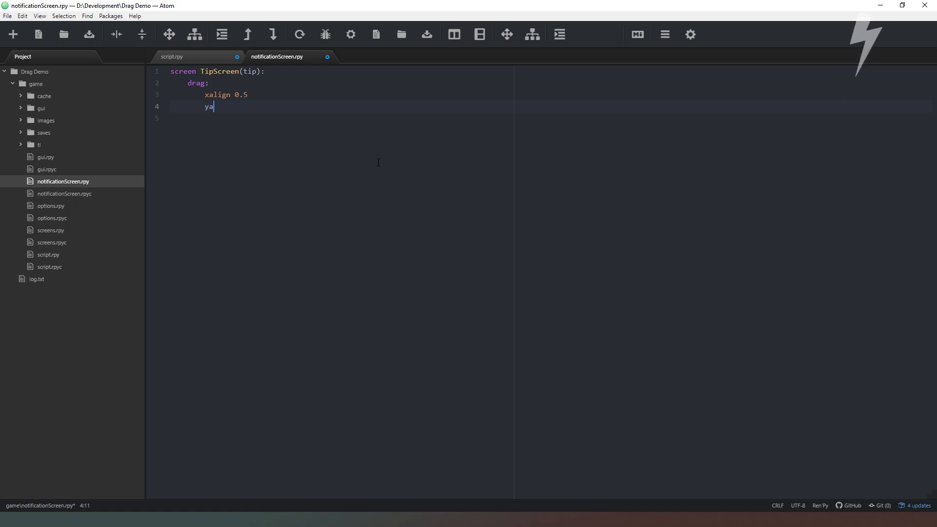
{"action": "type", "text": "lign 0.5"}
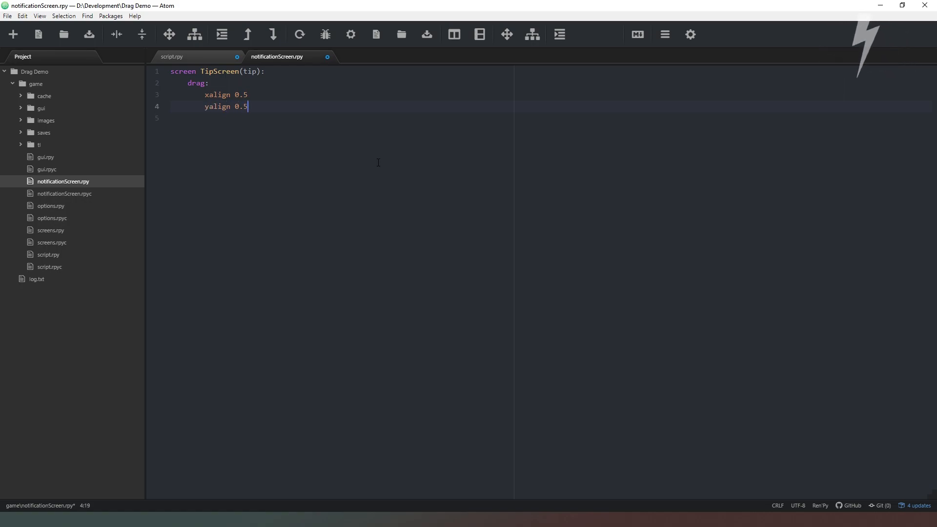
Insert drag_name "Tip" above the alignment lines of the drag block
{"action": "key", "text": "enter"}
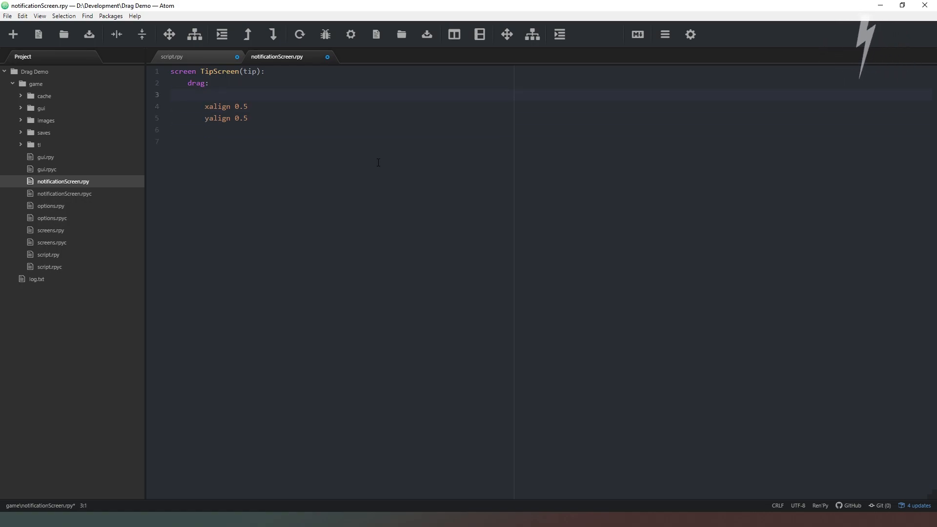
{"action": "type", "text": "d"}
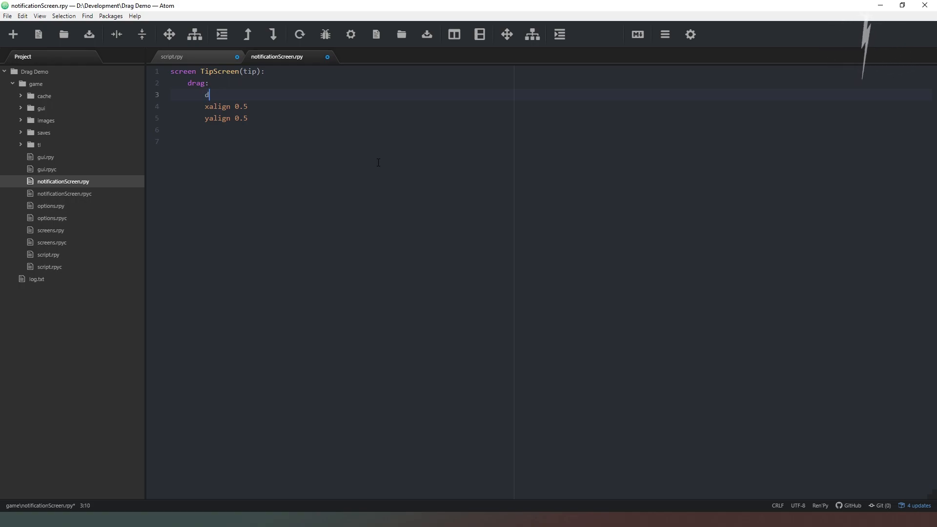
{"action": "type", "text": "rag_name"}
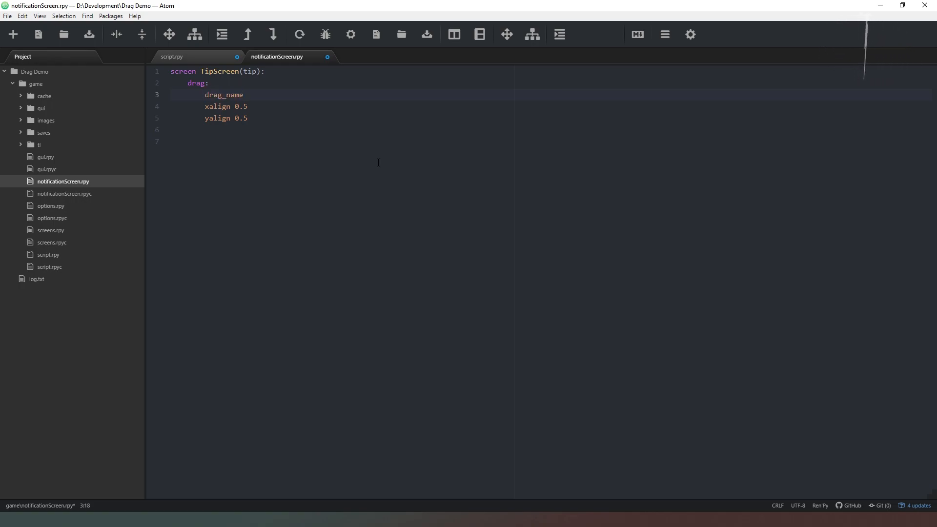
{"action": "type", "text": "\""}
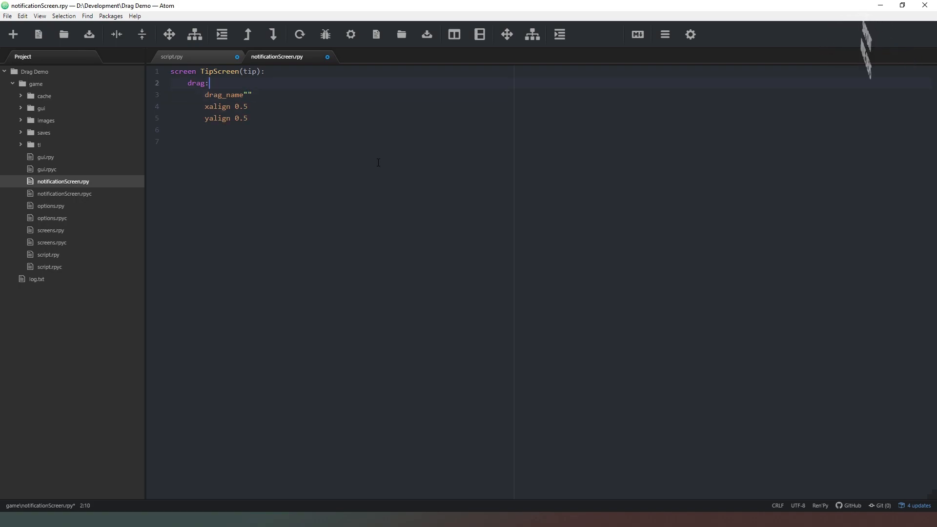
{"action": "left_click", "coordinate": [252, 94]}
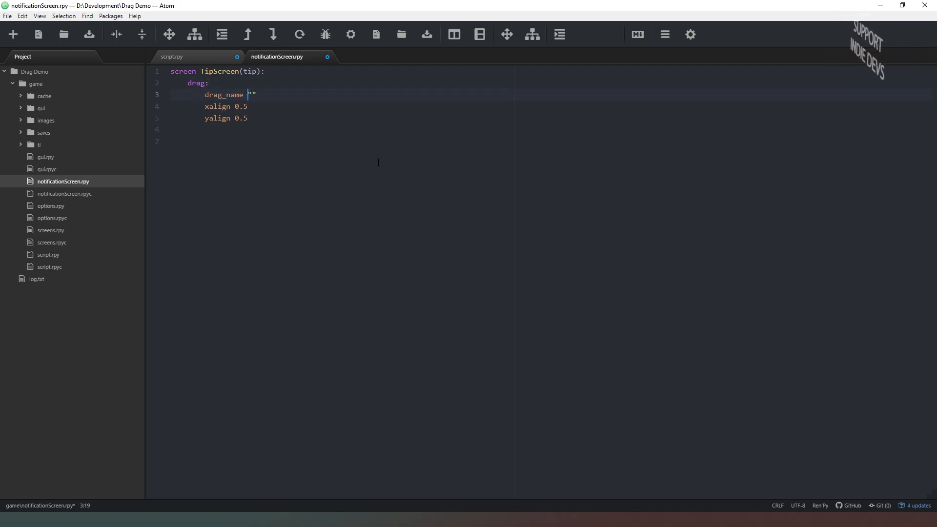
{"action": "type", "text": "Tip"}
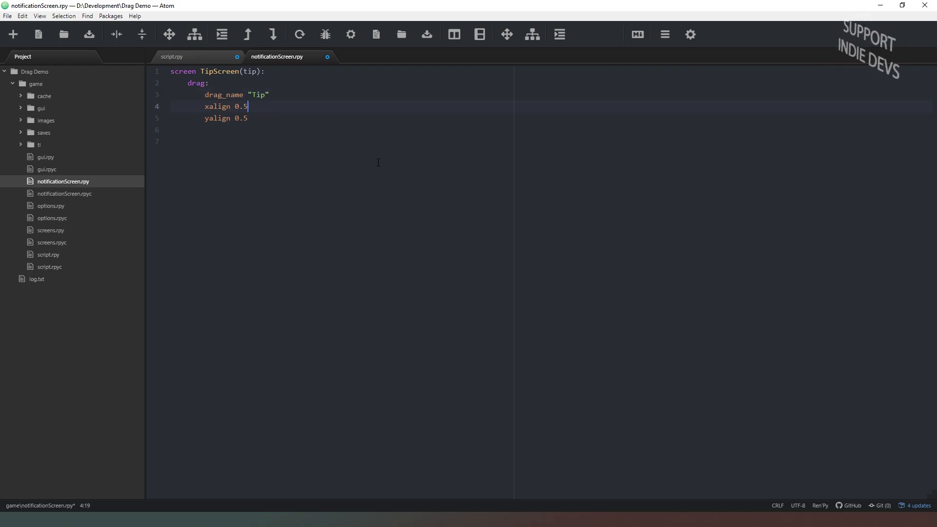
{"action": "key", "text": "Return"}
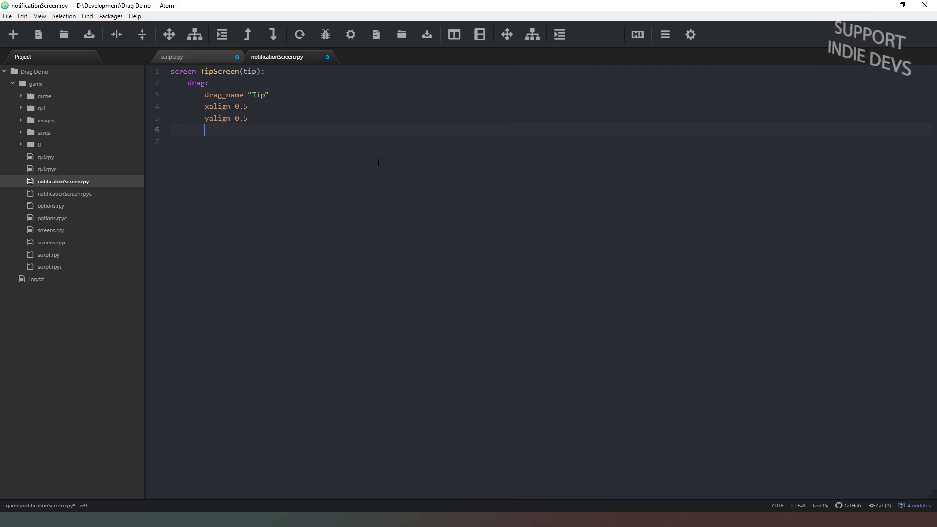
{"action": "mouse_move", "coordinate": [325, 183]}
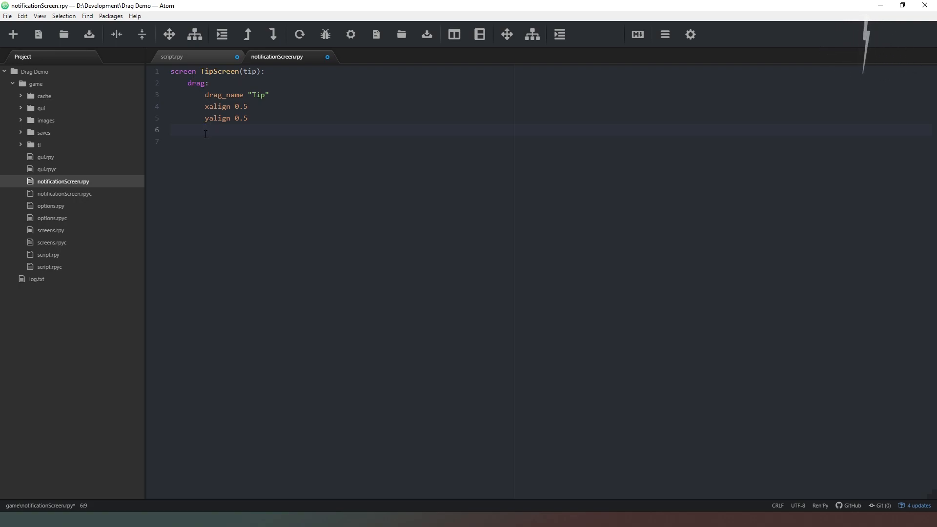
{"action": "mouse_move", "coordinate": [251, 234]}
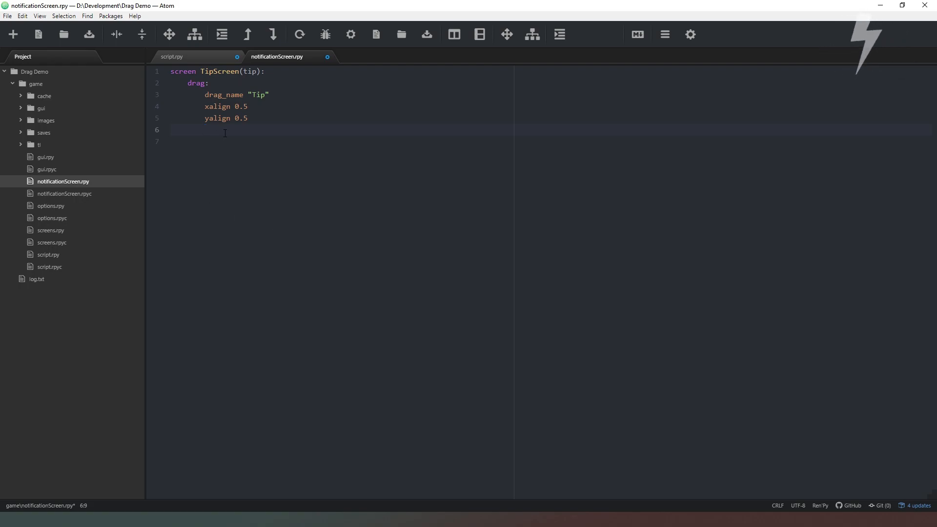
{"action": "mouse_move", "coordinate": [316, 154]}
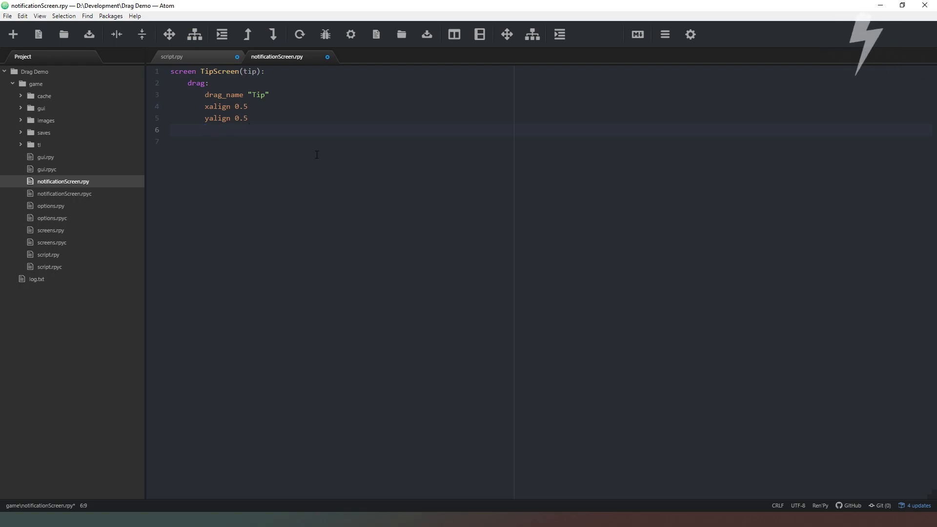
Add drag_handle (0,0, 1.0, 1.0) so the whole drag area is grabbable
{"action": "type", "text": "drag_hand"}
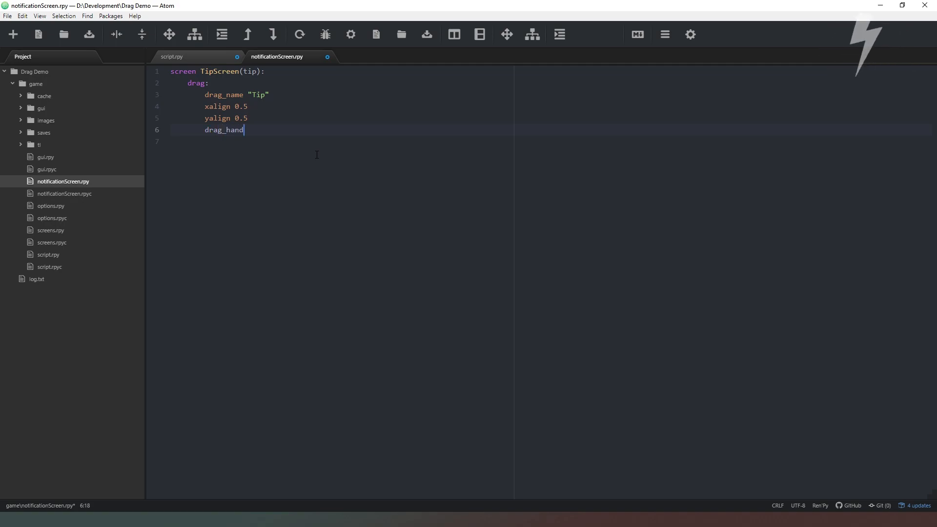
{"action": "type", "text": "le ("}
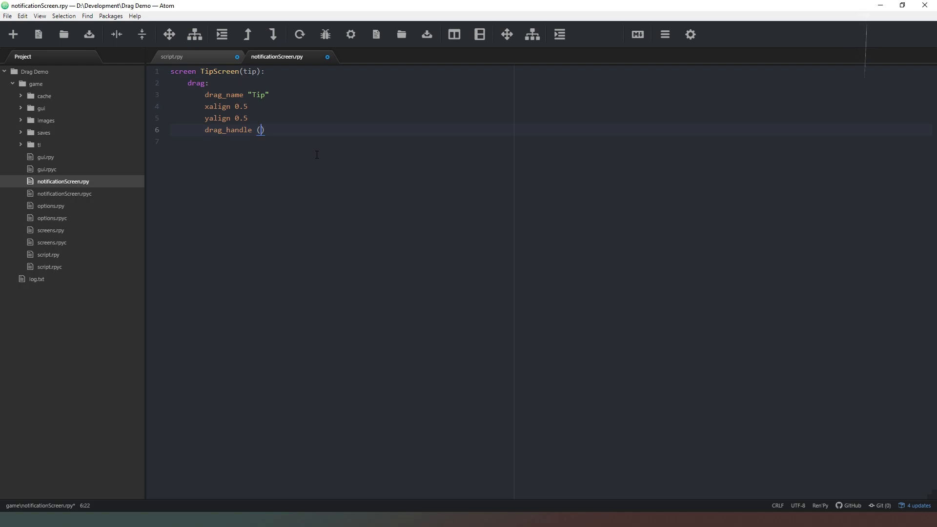
{"action": "type", "text": "0"}
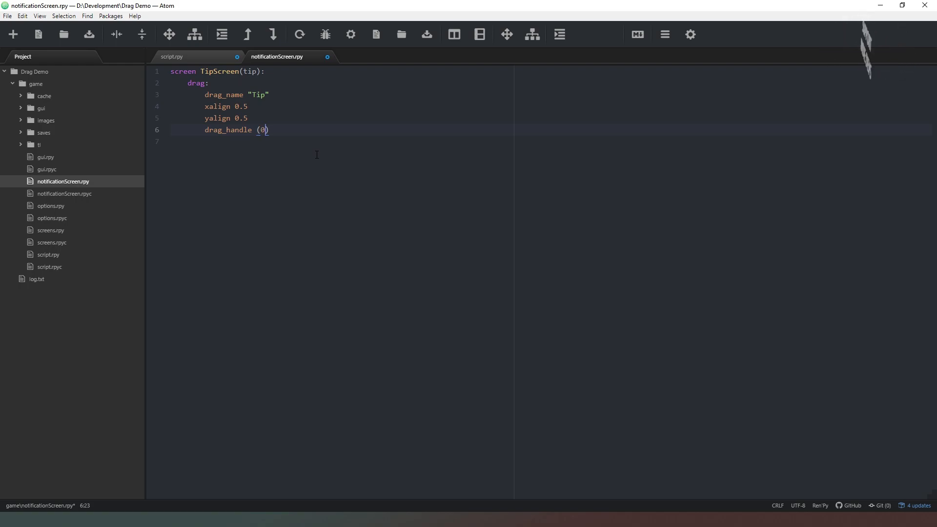
{"action": "type", "text": ",0,"}
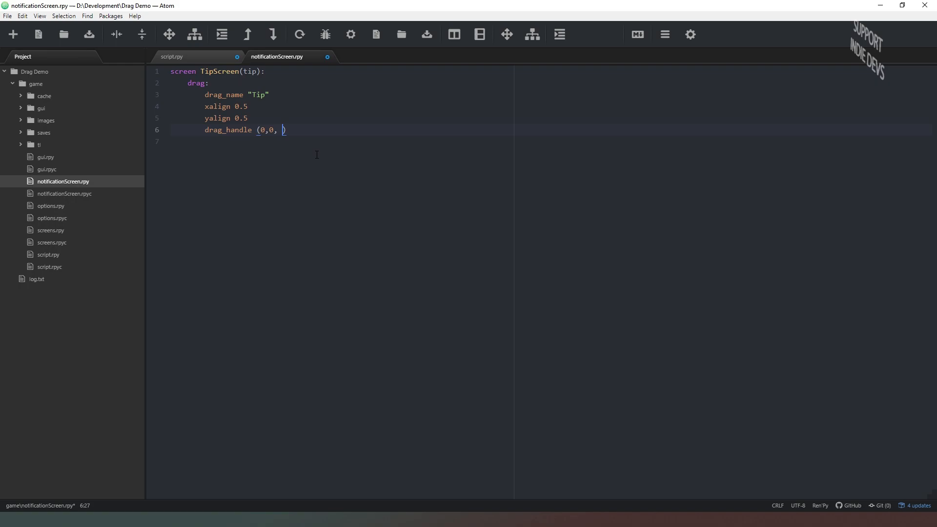
{"action": "type", "text": "1.0"}
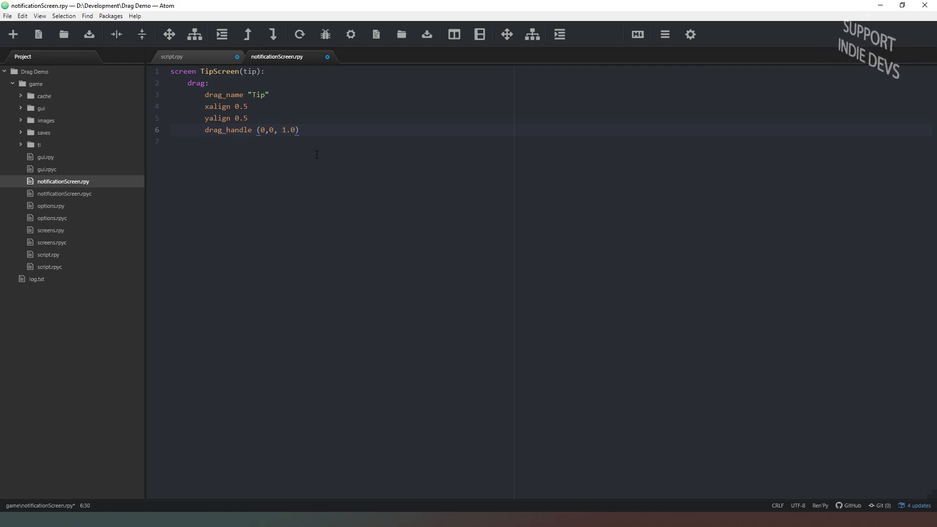
{"action": "type", "text": ", 1.0"}
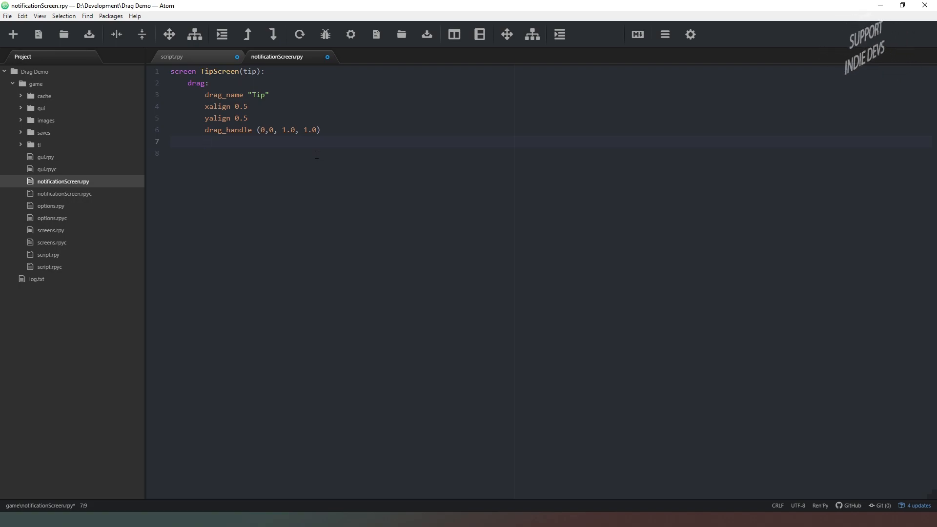
Add a frame: block inside the drag with xmaximum 600
{"action": "type", "text": "frame:"}
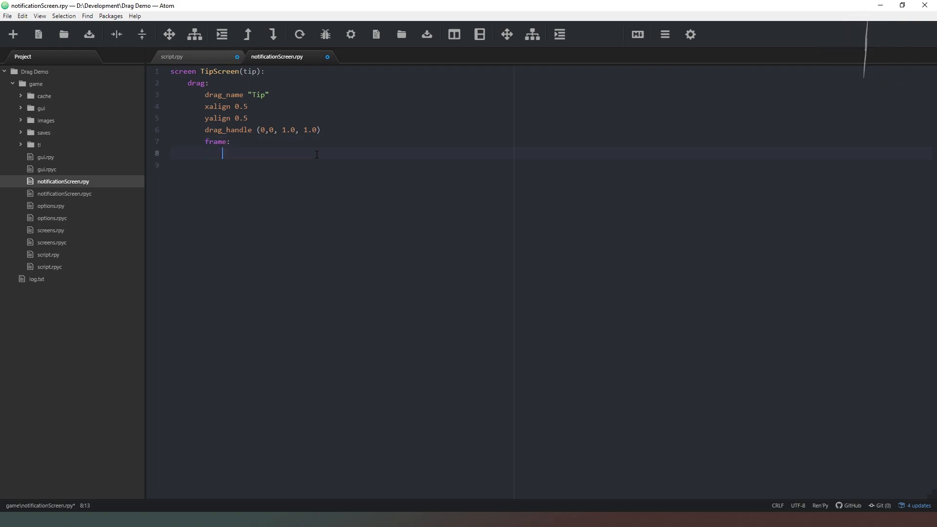
{"action": "type", "text": "xmin"}
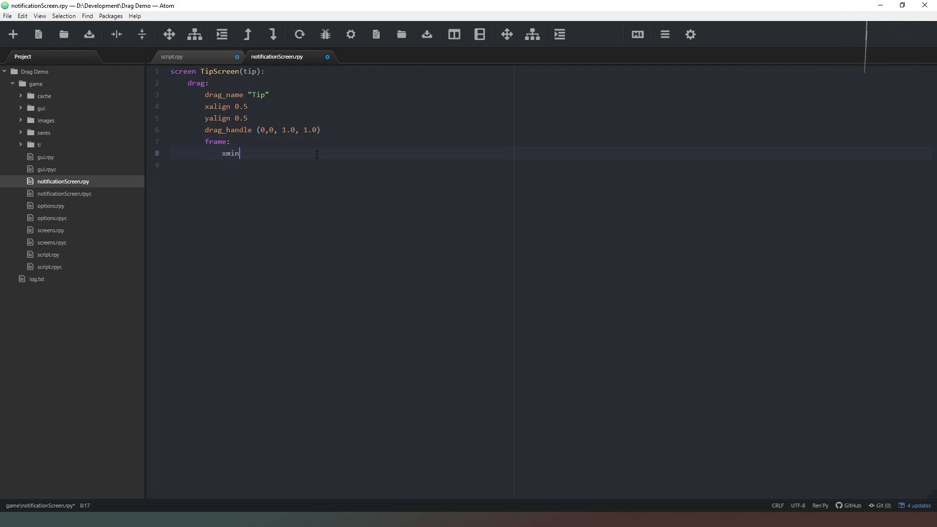
{"action": "type", "text": "imu"}
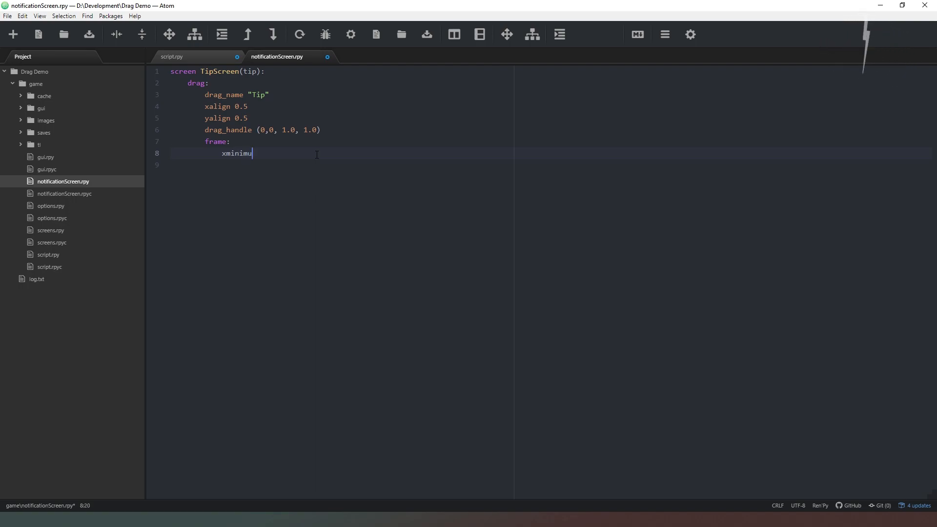
{"action": "type", "text": "m"}
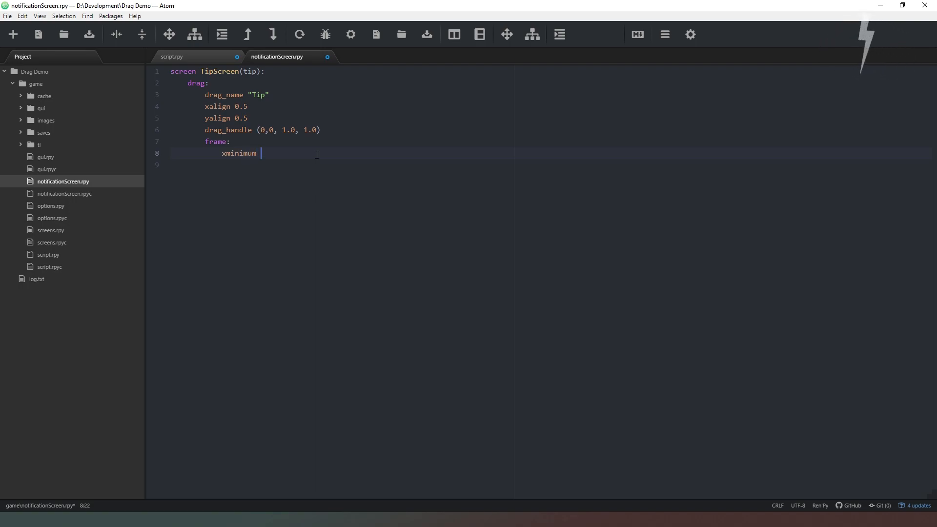
{"action": "type", "text": "600"}
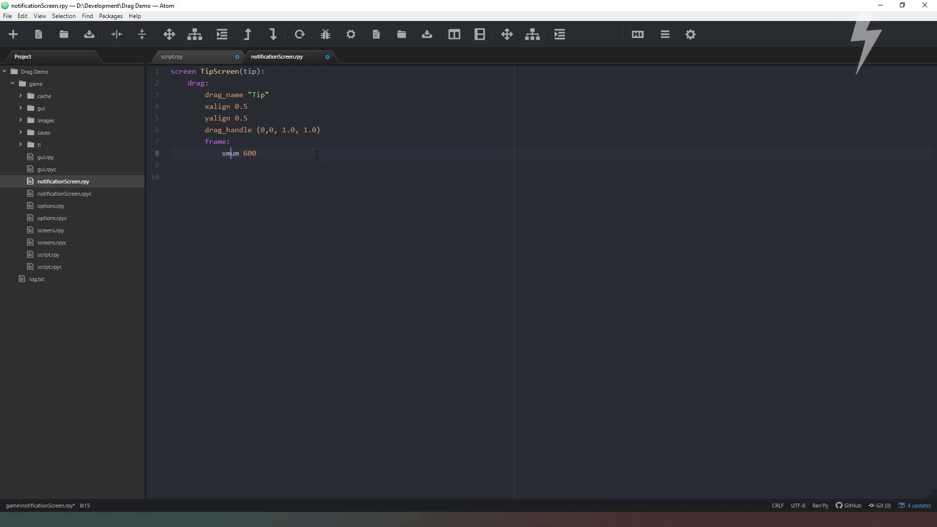
{"action": "type", "text": "aximu"}
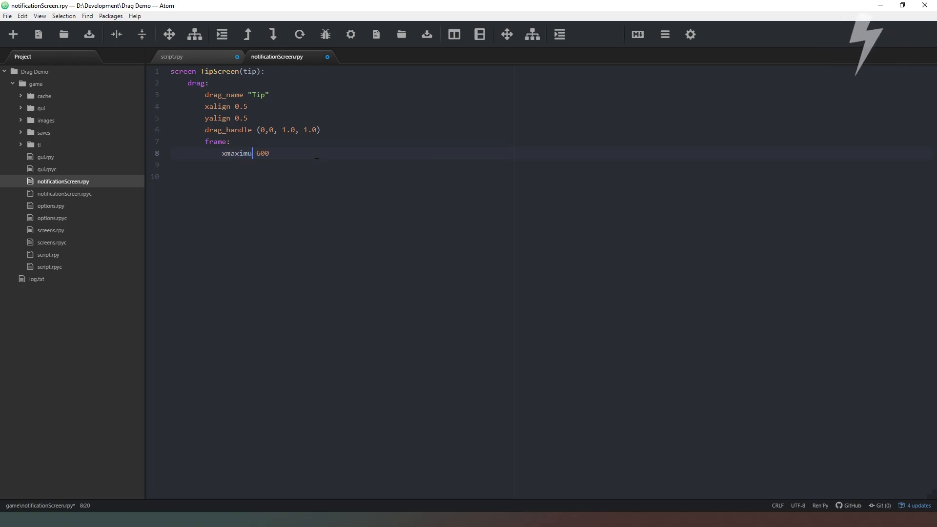
{"action": "type", "text": "yam"}
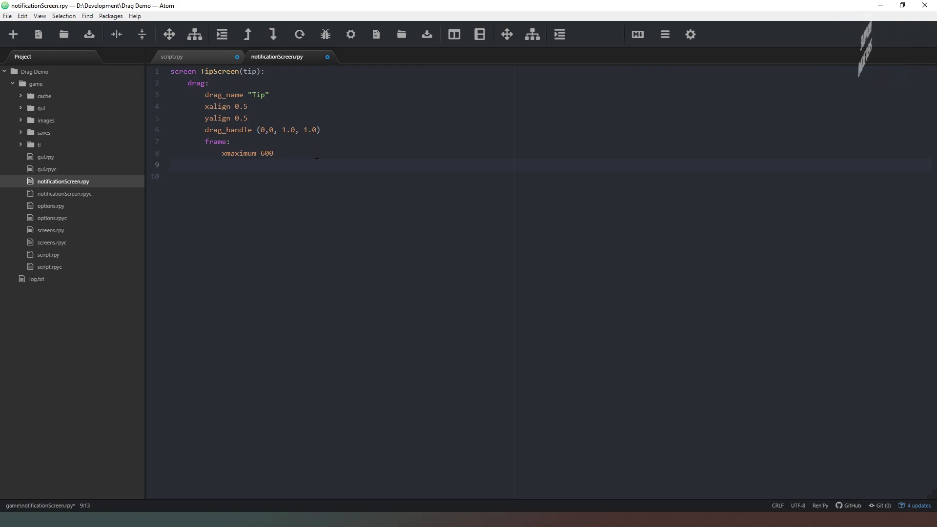
Give the frame xpadding 30 and ypadding 30
{"action": "type", "text": "xap"}
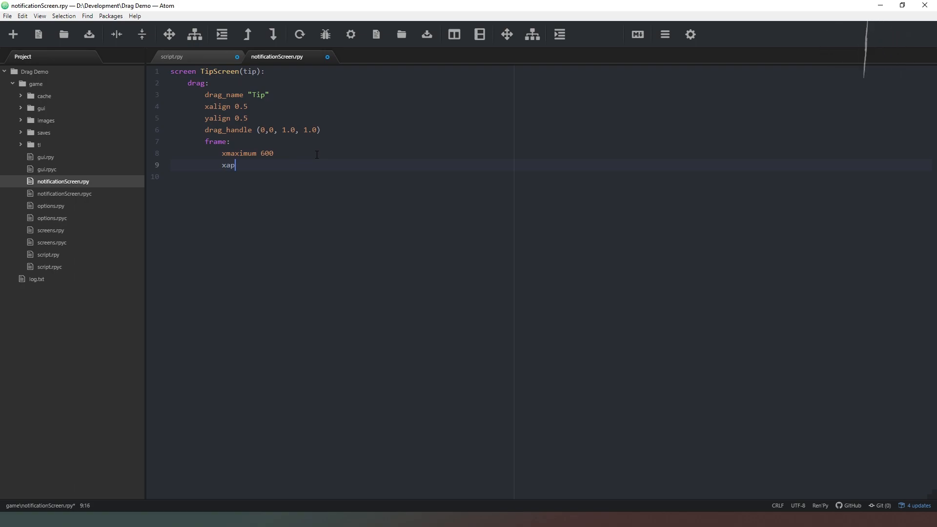
{"action": "type", "text": "dd"}
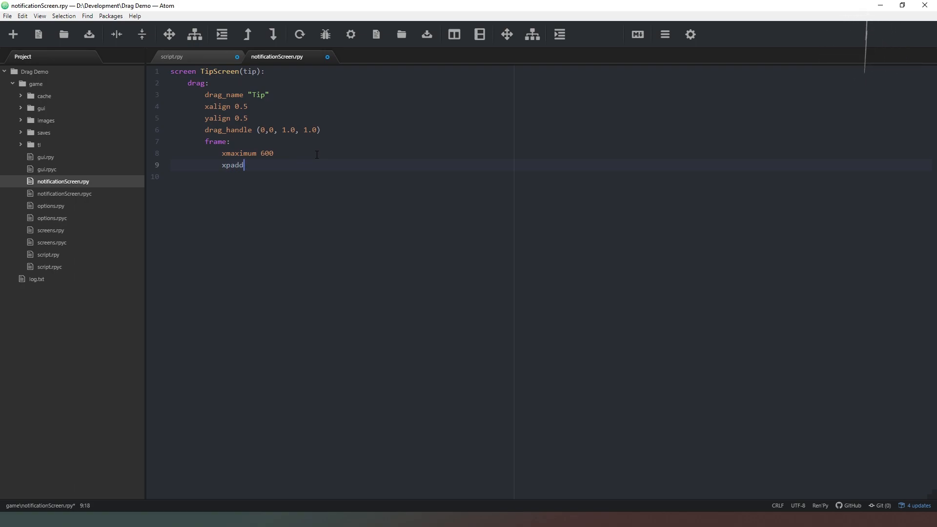
{"action": "type", "text": "ing 30"}
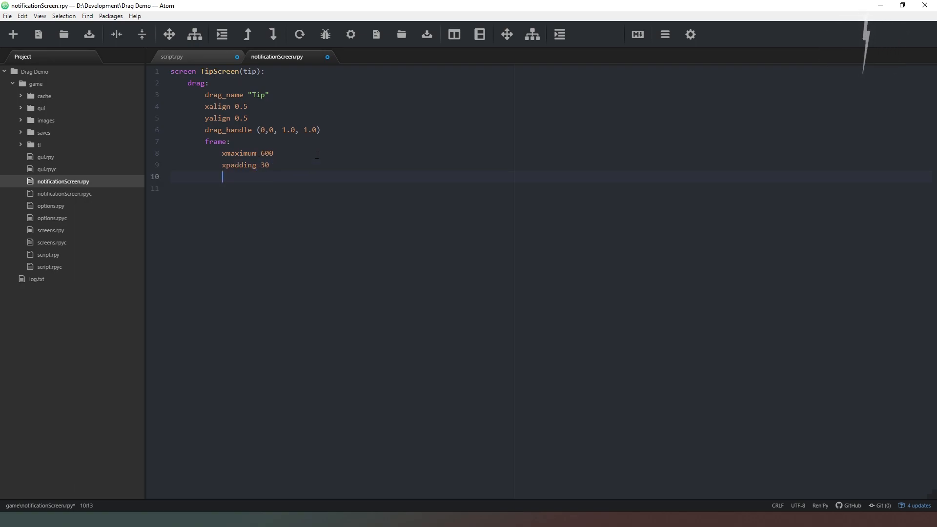
{"action": "type", "text": "ypadding"}
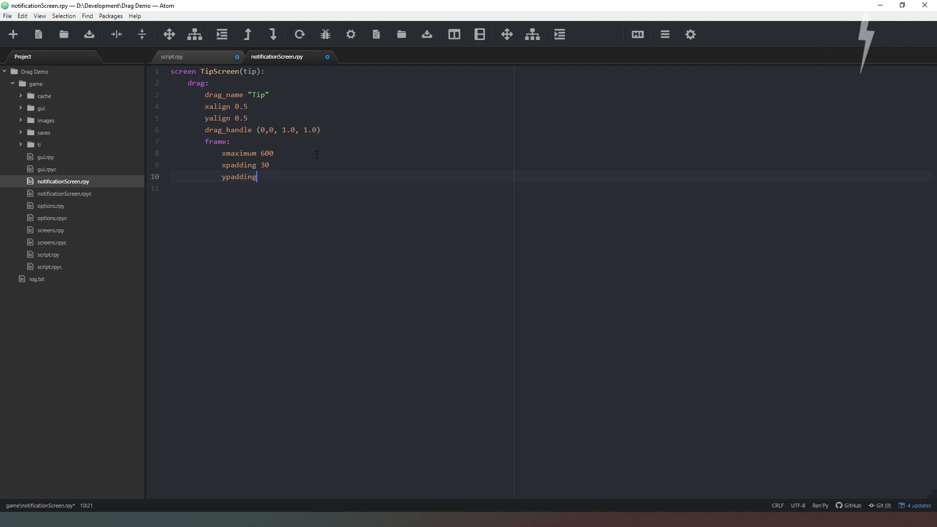
{"action": "type", "text": "30"}
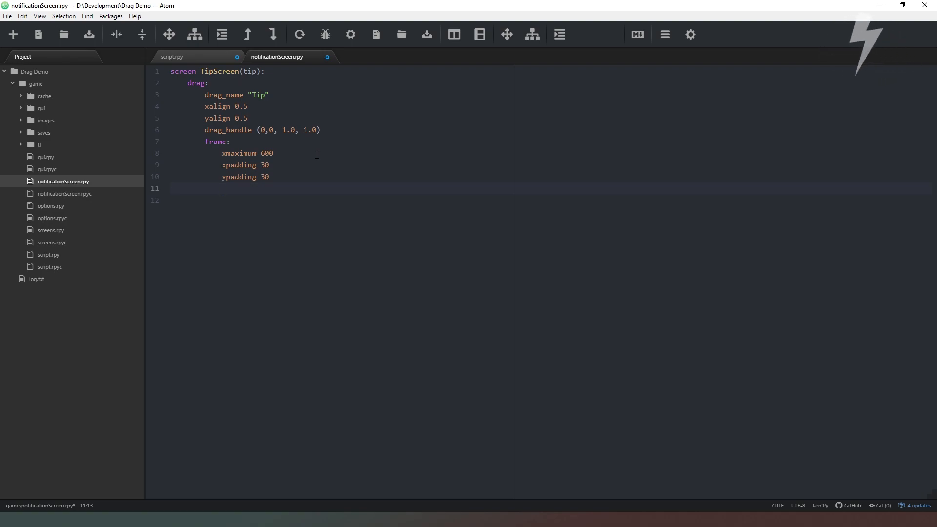
{"action": "left_click", "coordinate": [222, 188]}
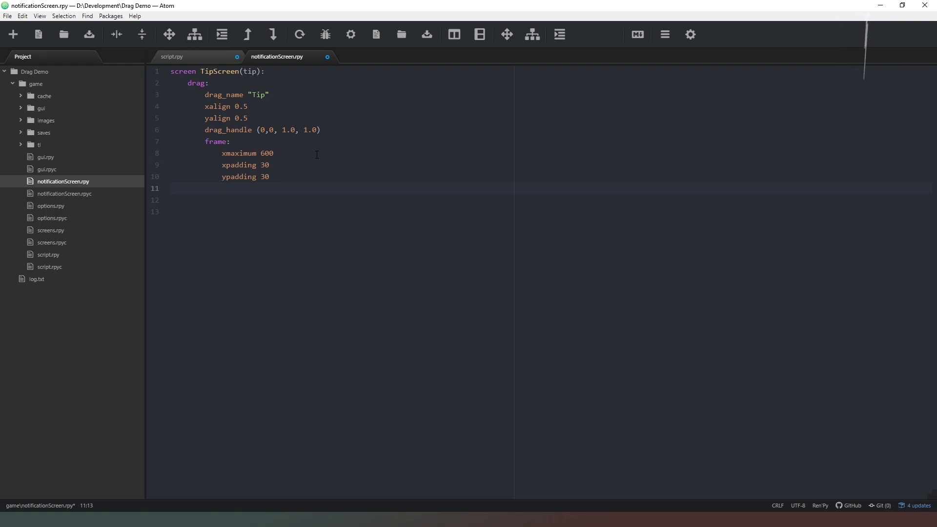
Inside the frame add a vbox with label "Hint", xminimum 300 and the tip text
{"action": "type", "text": "had"}
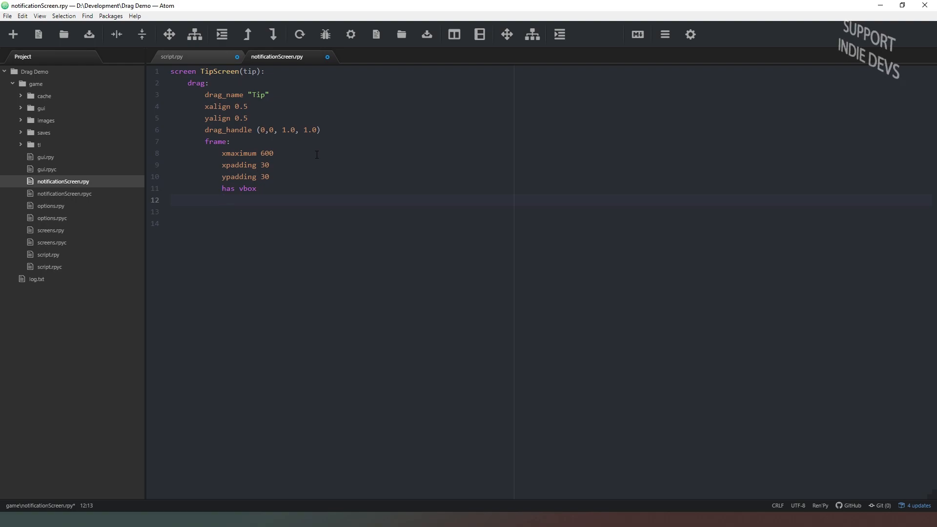
{"action": "type", "text": "la"}
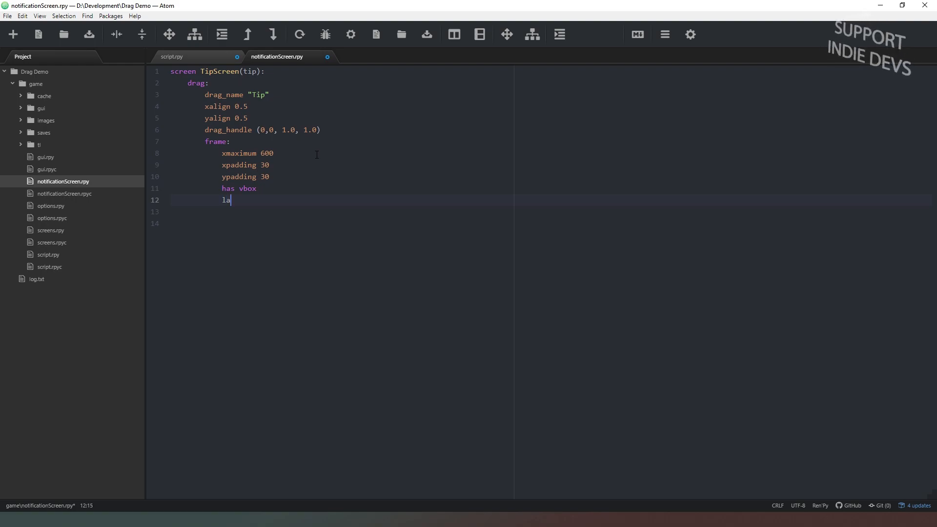
{"action": "type", "text": "bel \"Hint\""}
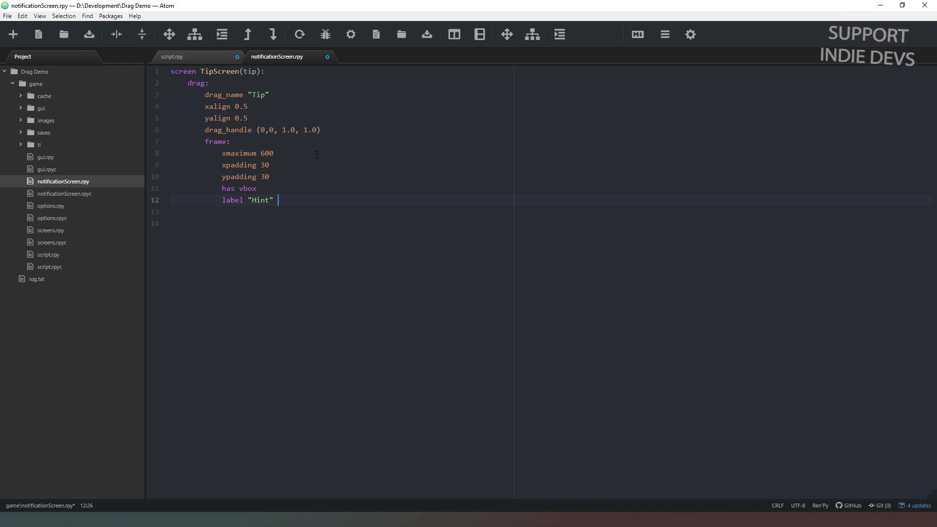
{"action": "type", "text": "xminimum 3"}
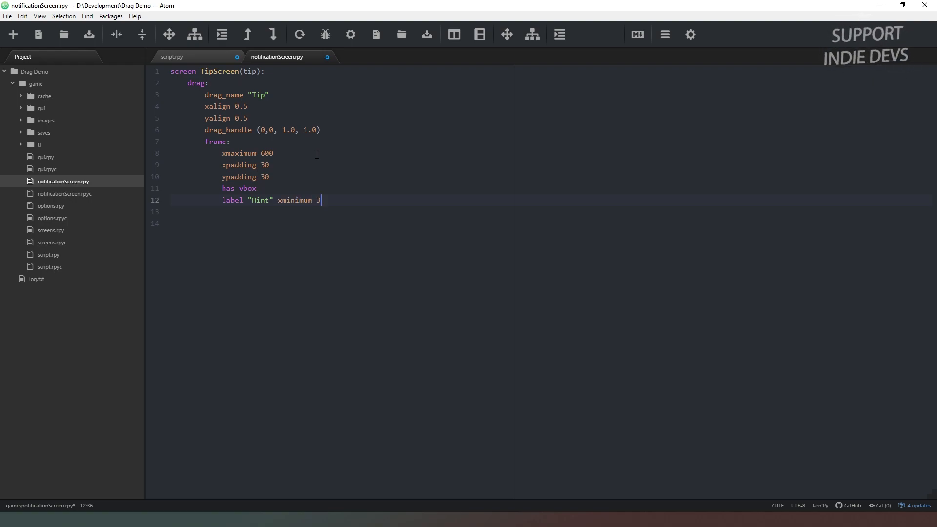
{"action": "type", "text": "00"}
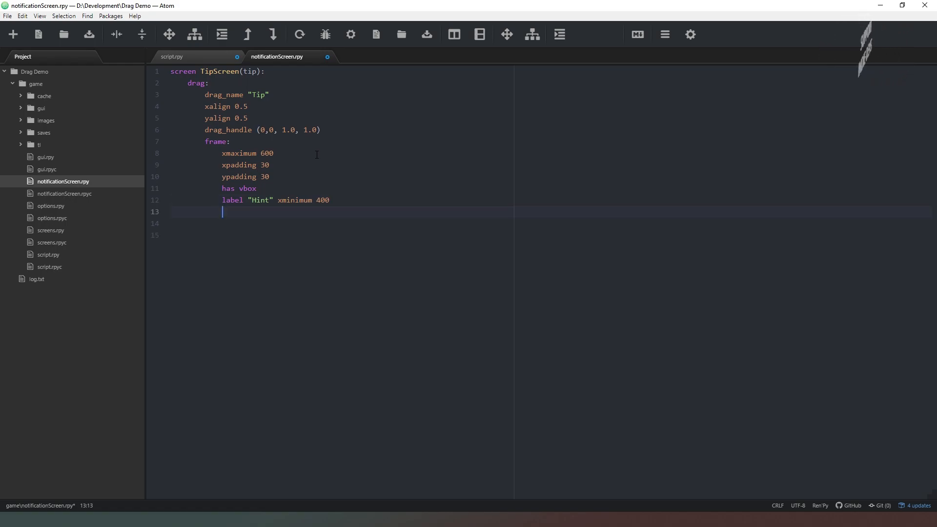
{"action": "type", "text": "text top"}
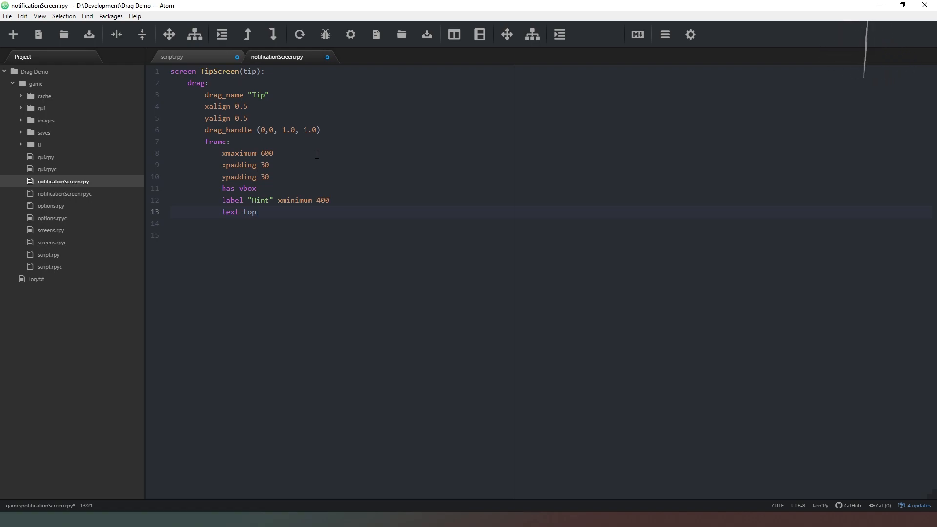
{"action": "type", "text": "tip"}
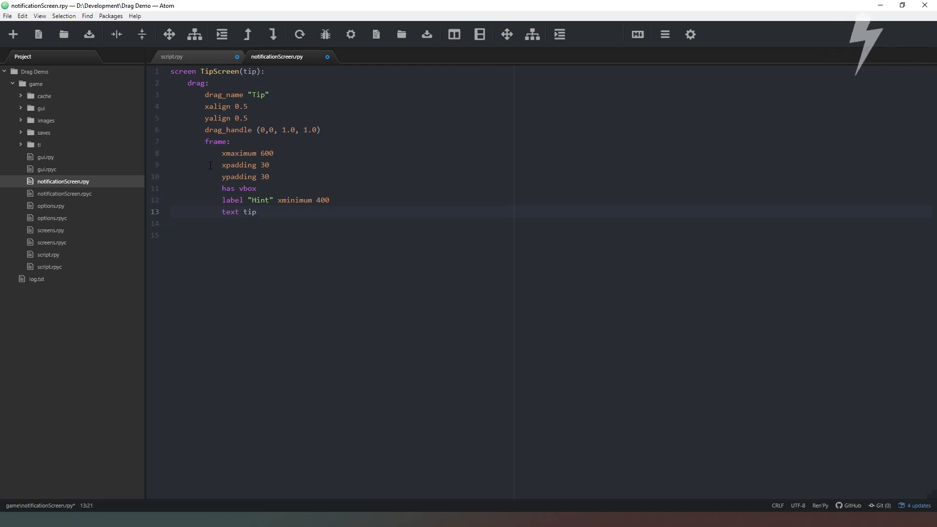
{"action": "left_click", "coordinate": [256, 212]}
{"action": "type", "text": "text"}
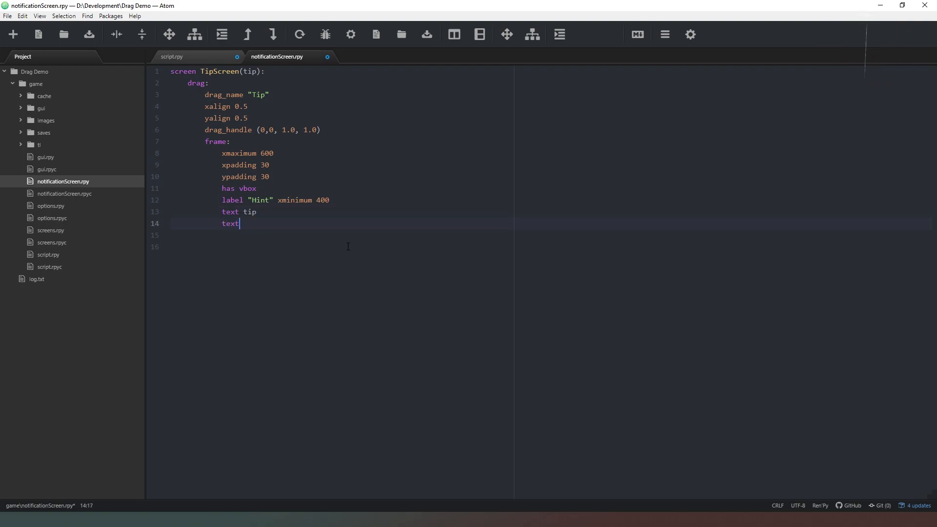
Add textbutton "Exit" action Return() under the tip text
{"action": "type", "text": "but"}
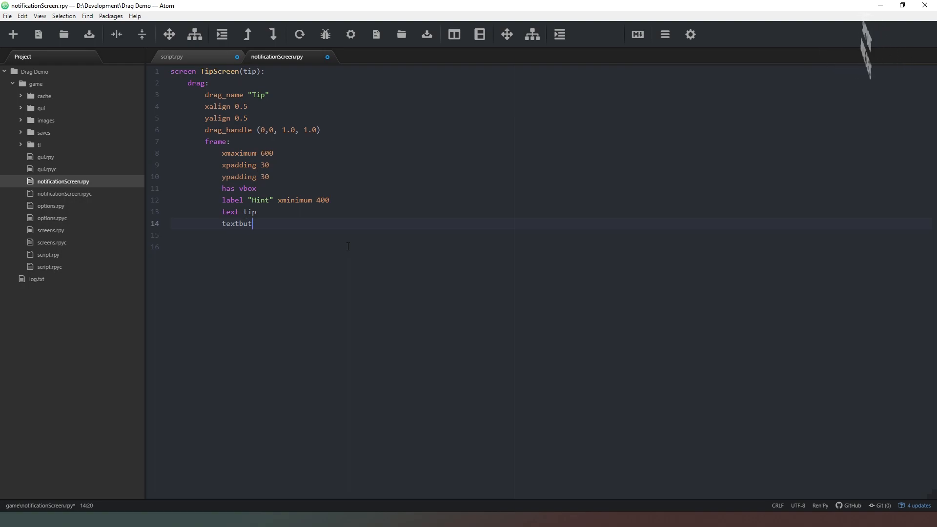
{"action": "type", "text": "ton \"E\""}
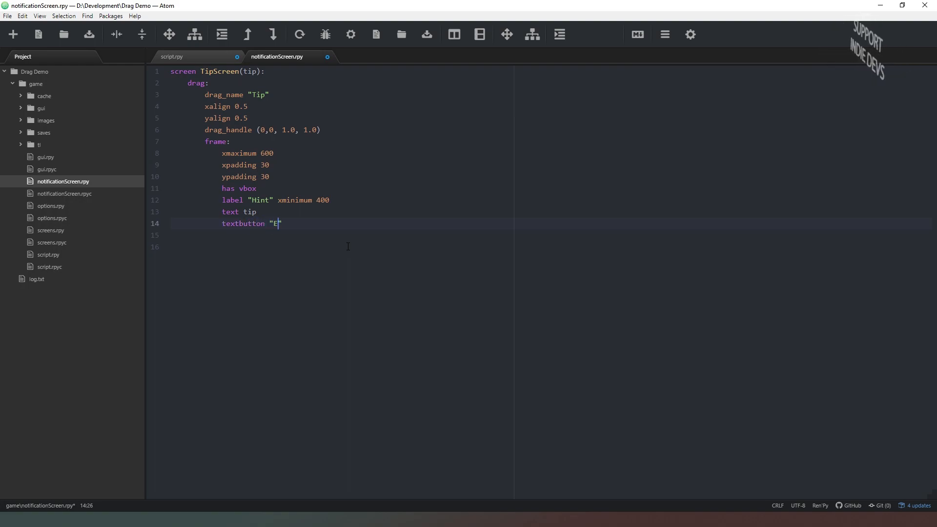
{"action": "type", "text": "xit"}
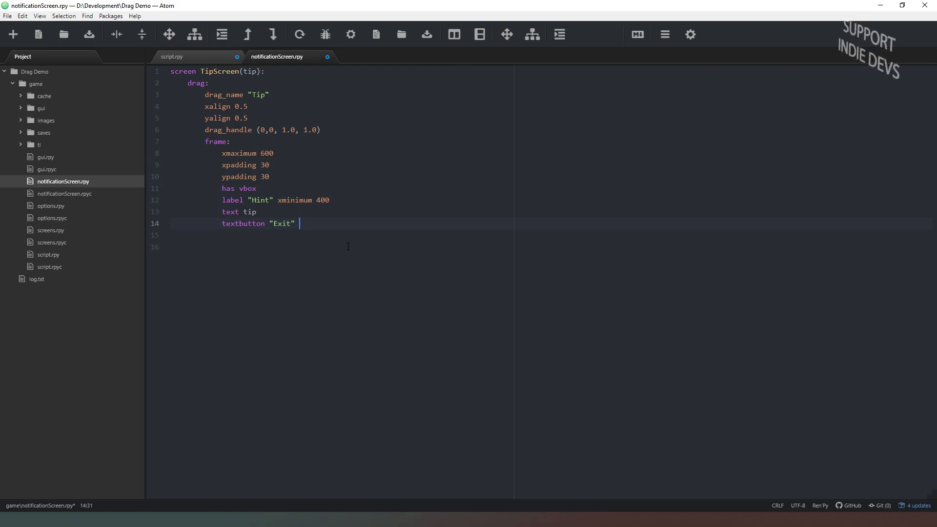
{"action": "type", "text": "action r"}
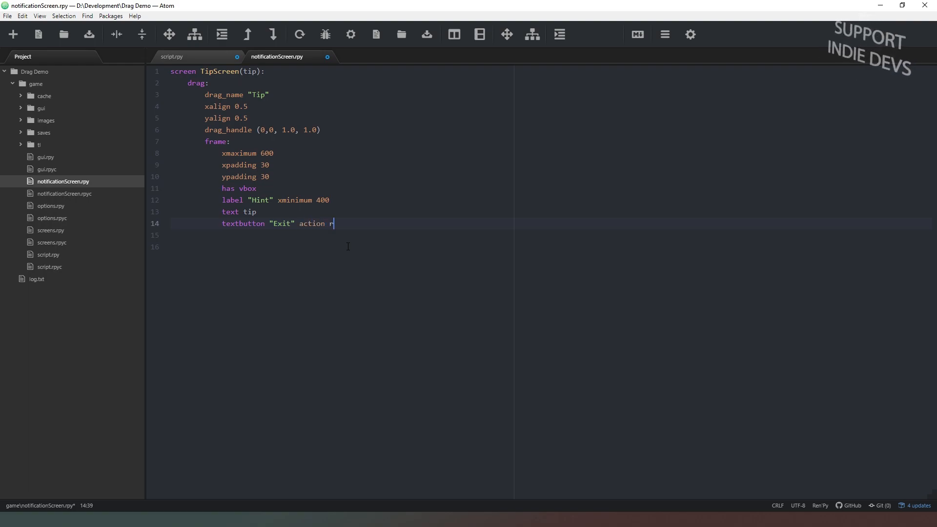
{"action": "type", "text": "Tr"}
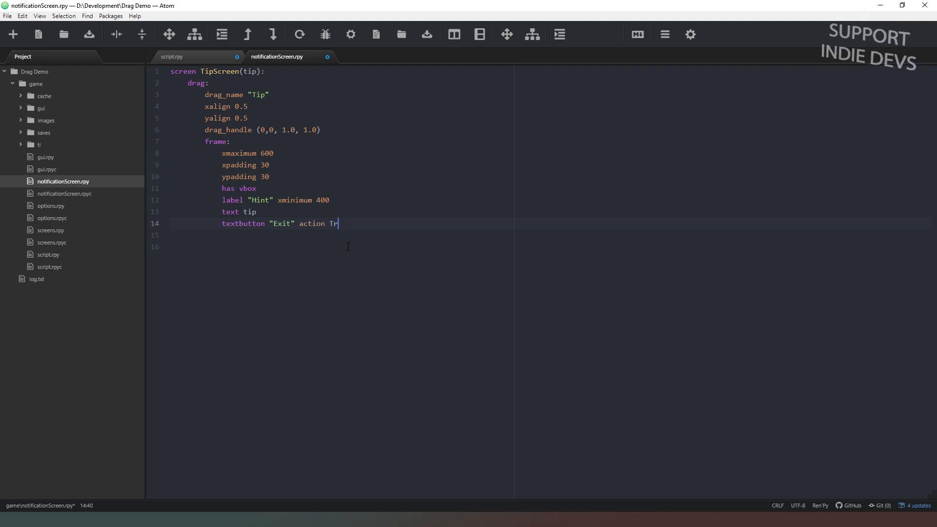
{"action": "type", "text": "eturn"}
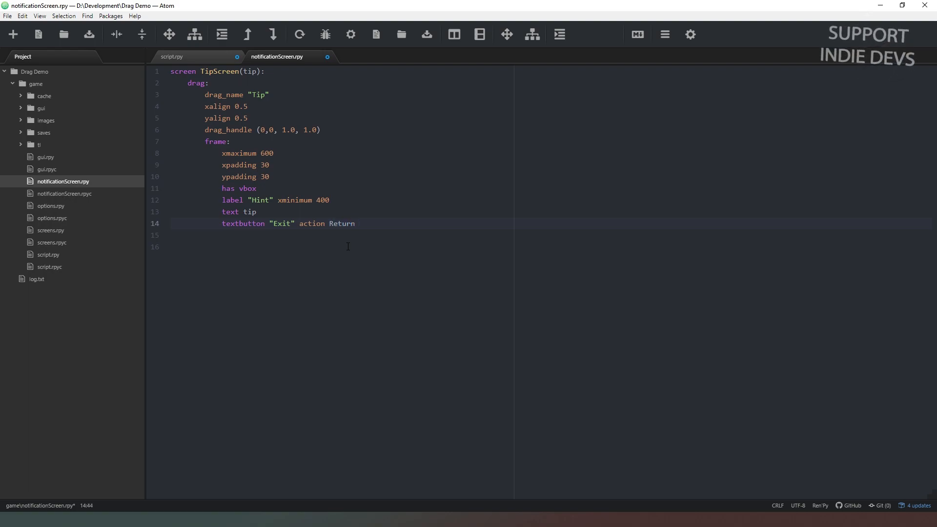
{"action": "type", "text": "()"}
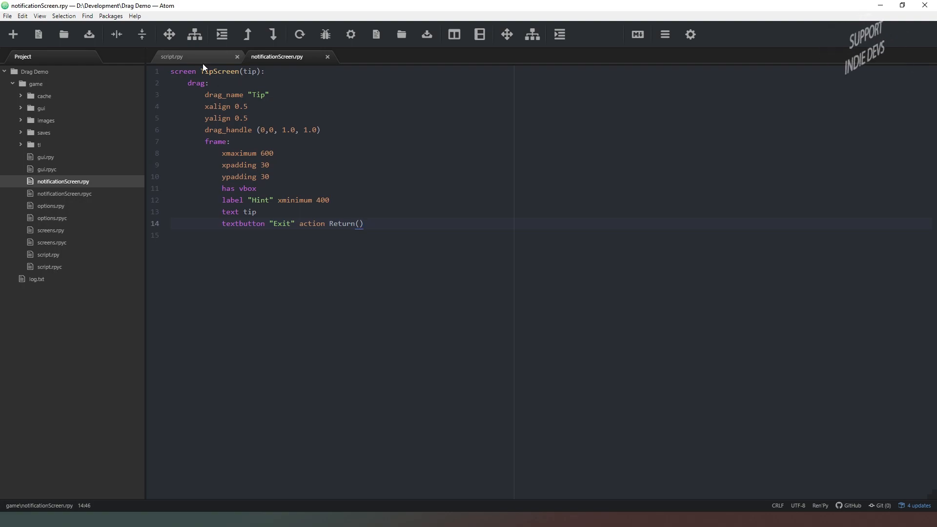
In script.rpy after scene back, add call screen TipScreen("")
{"action": "left_click", "coordinate": [174, 56]}
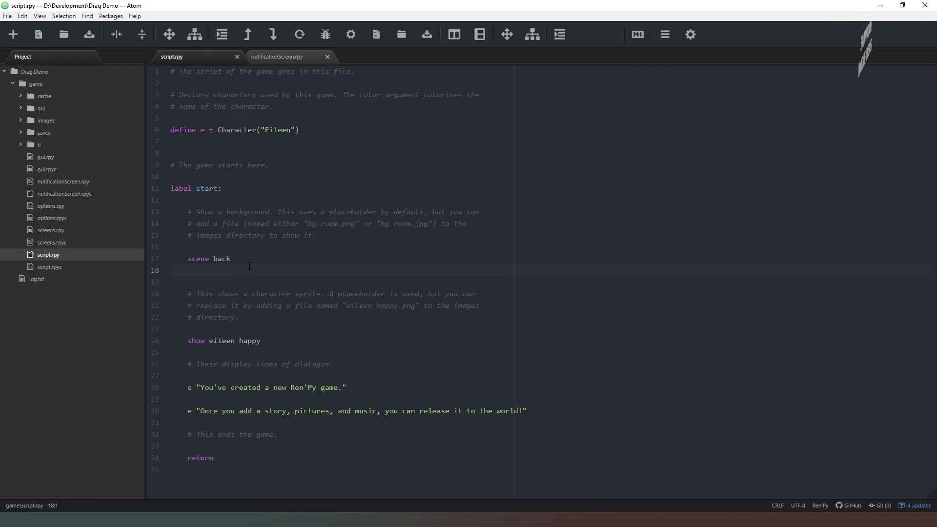
{"action": "key", "text": "enter"}
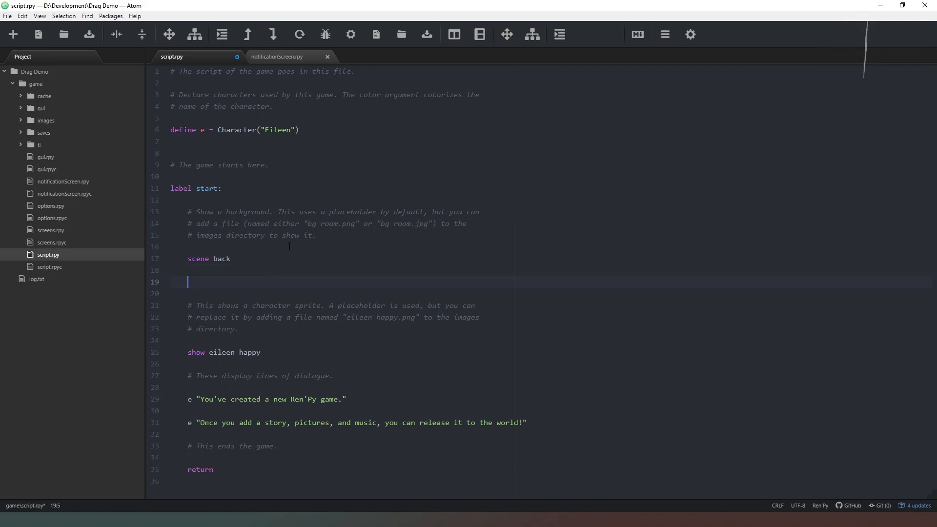
{"action": "type", "text": "call"}
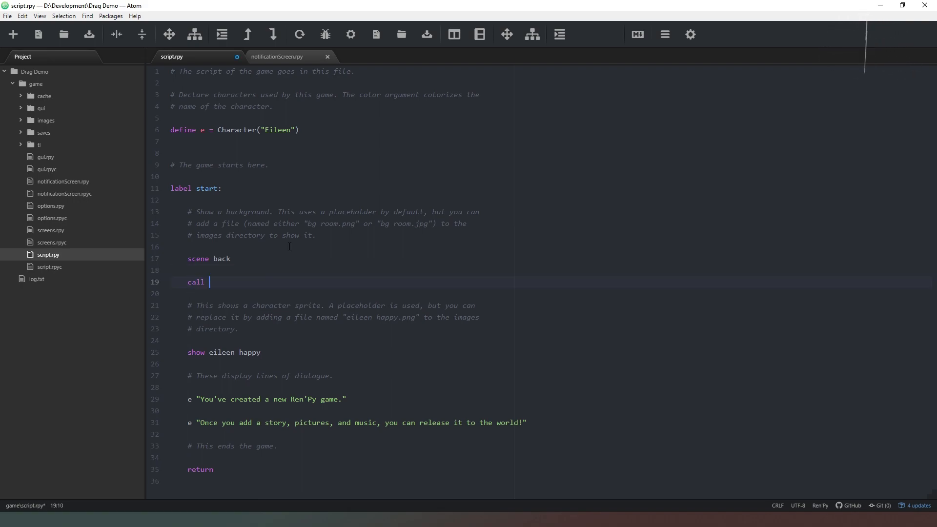
{"action": "type", "text": "screen Tip"}
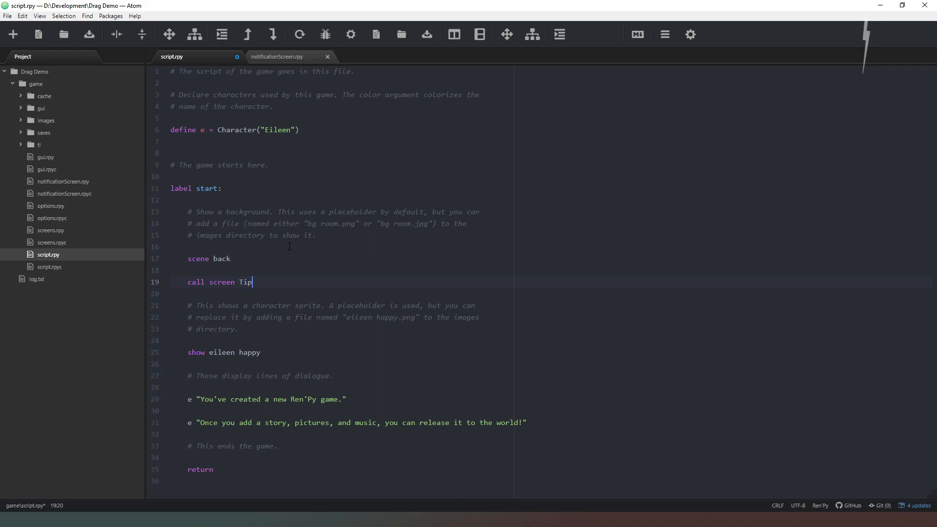
{"action": "type", "text": "Sc"}
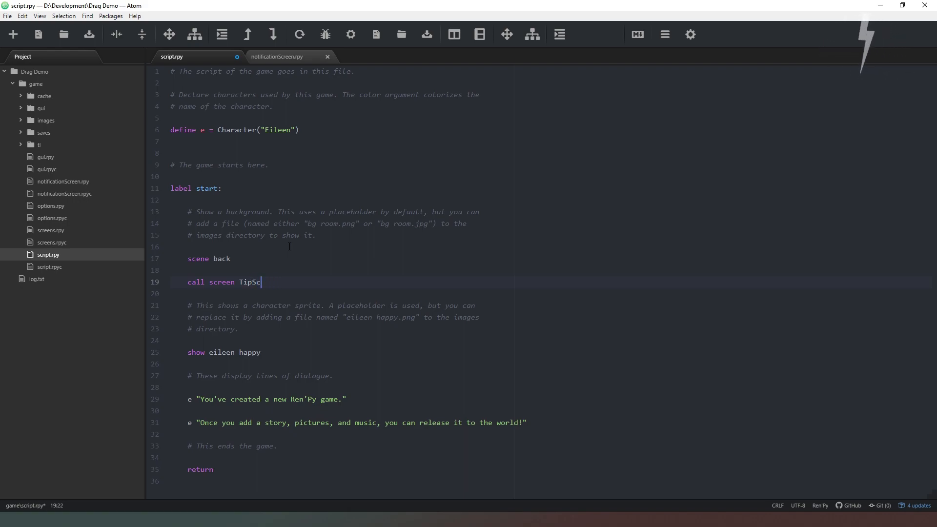
{"action": "left_click", "coordinate": [278, 57]}
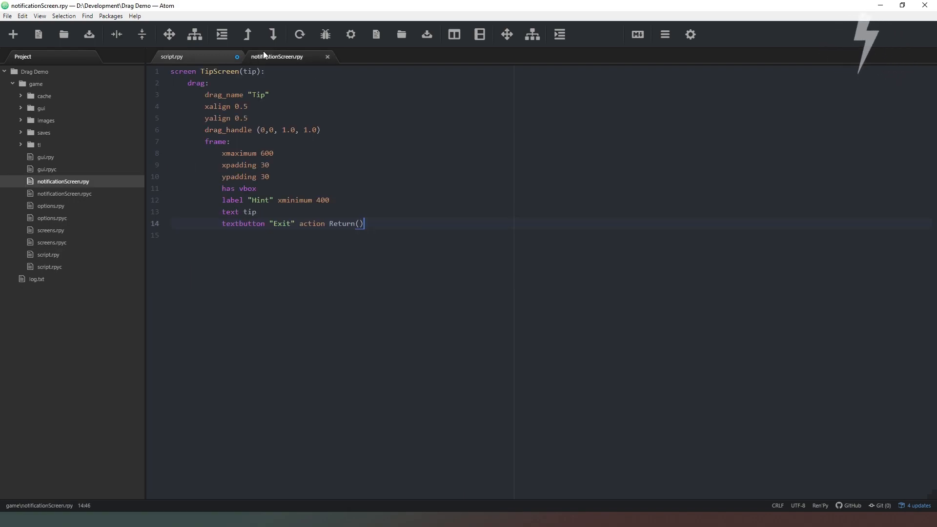
{"action": "left_click", "coordinate": [174, 56]}
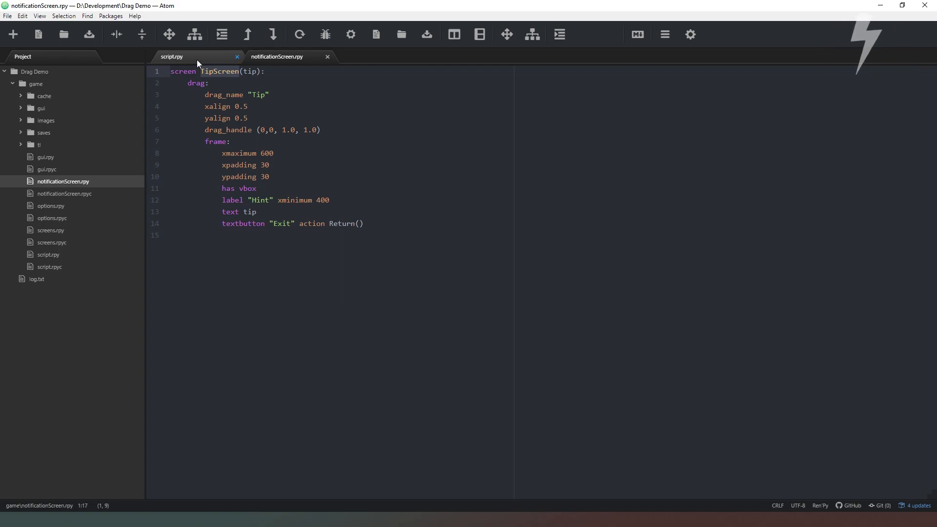
{"action": "left_click", "coordinate": [186, 57]}
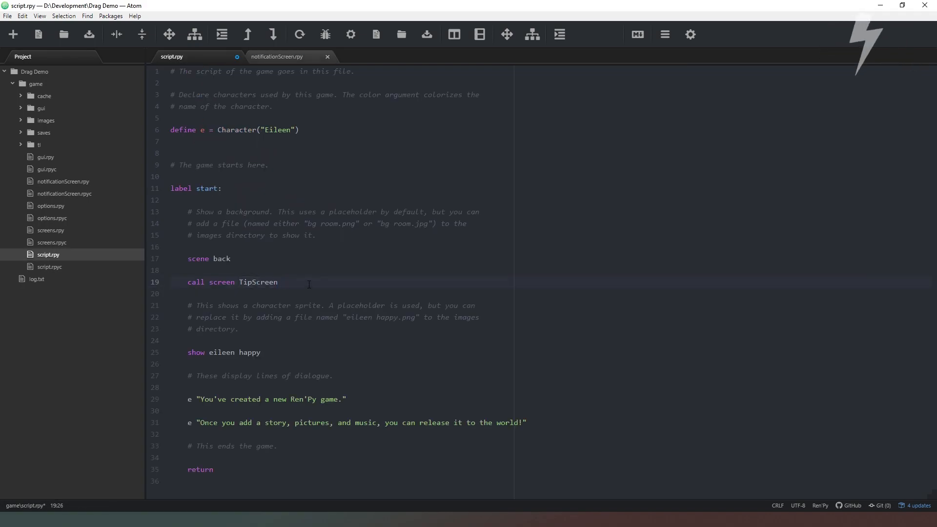
{"action": "type", "text": "(\"\")"}
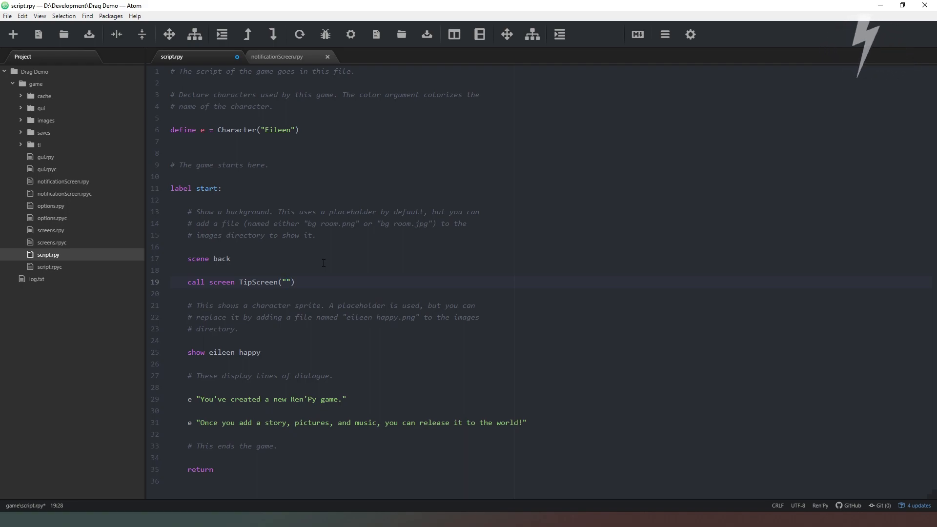
Fill the tip with "This is a draggable window\nClick anywhere to drag"
{"action": "left_click", "coordinate": [287, 282]}
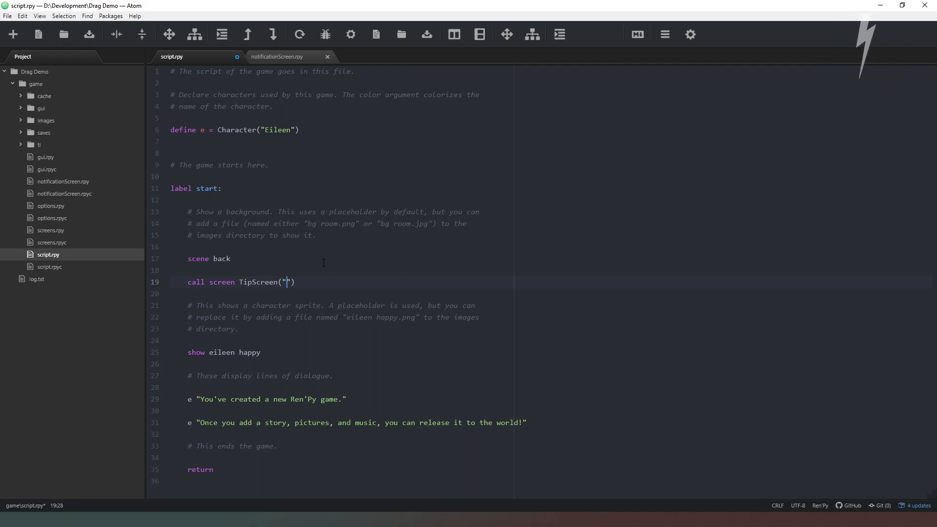
{"action": "type", "text": "This is a"}
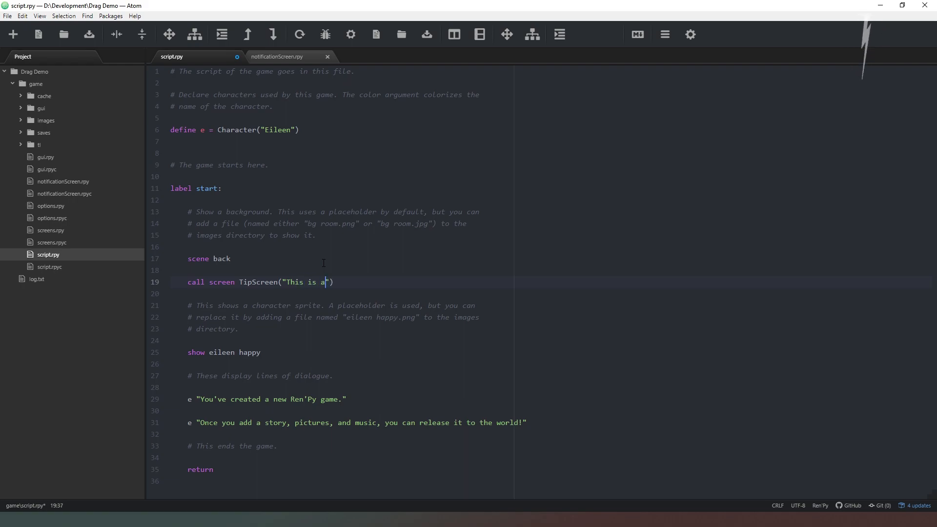
{"action": "type", "text": "d"}
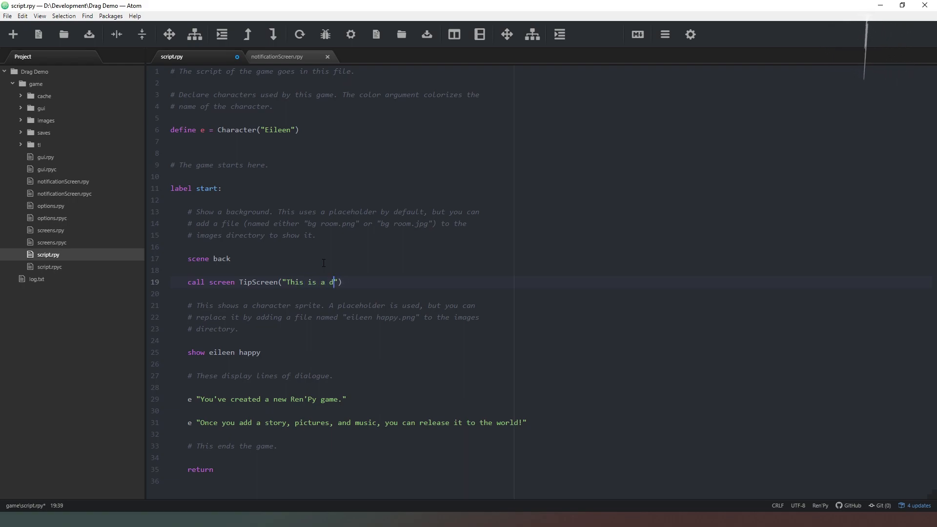
{"action": "type", "text": "raggable window\\"}
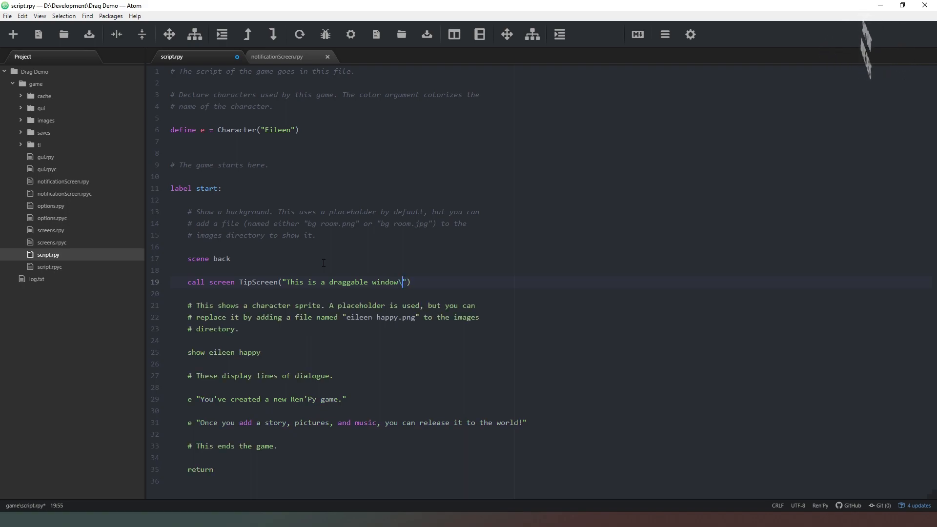
{"action": "type", "text": "n"}
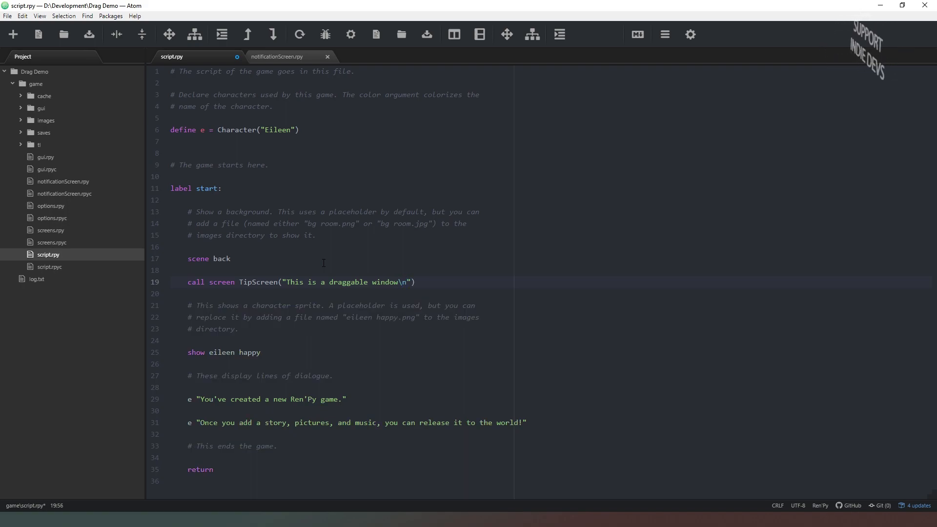
{"action": "type", "text": "Click"}
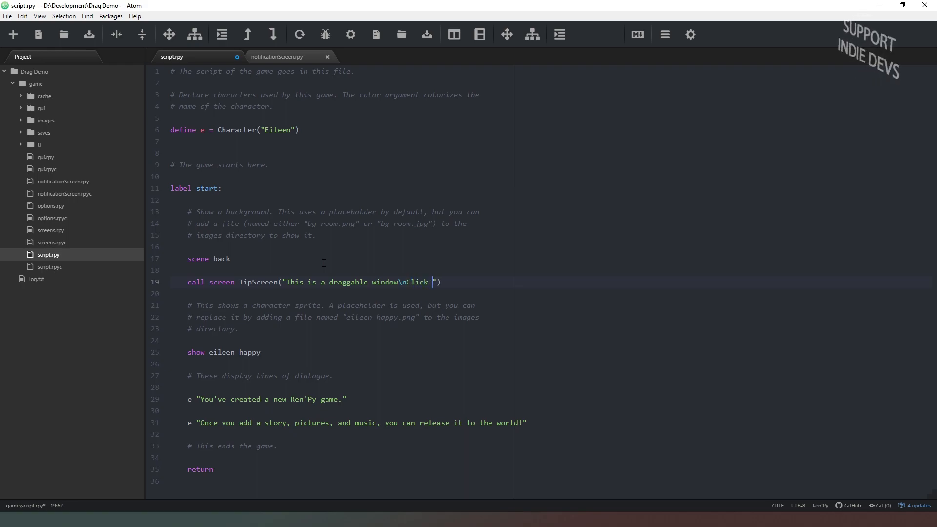
{"action": "type", "text": "anywehere"}
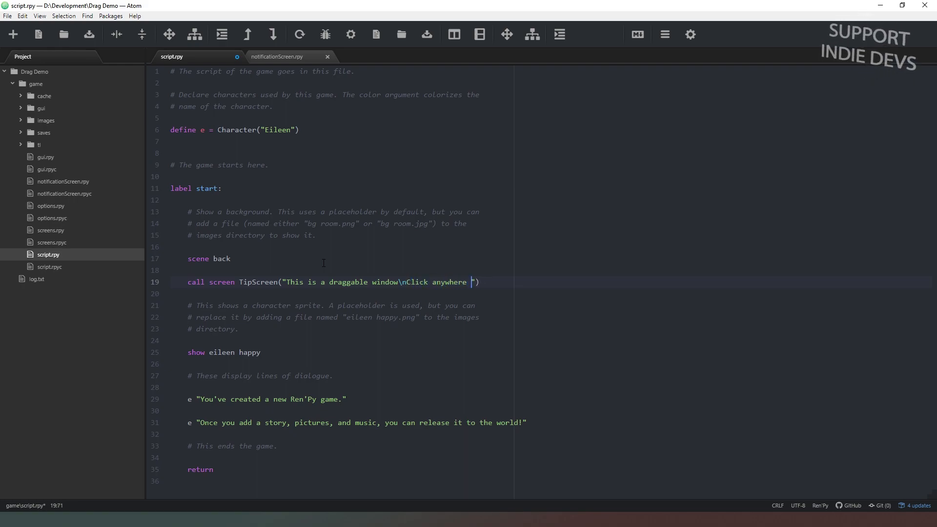
{"action": "type", "text": "to drag"}
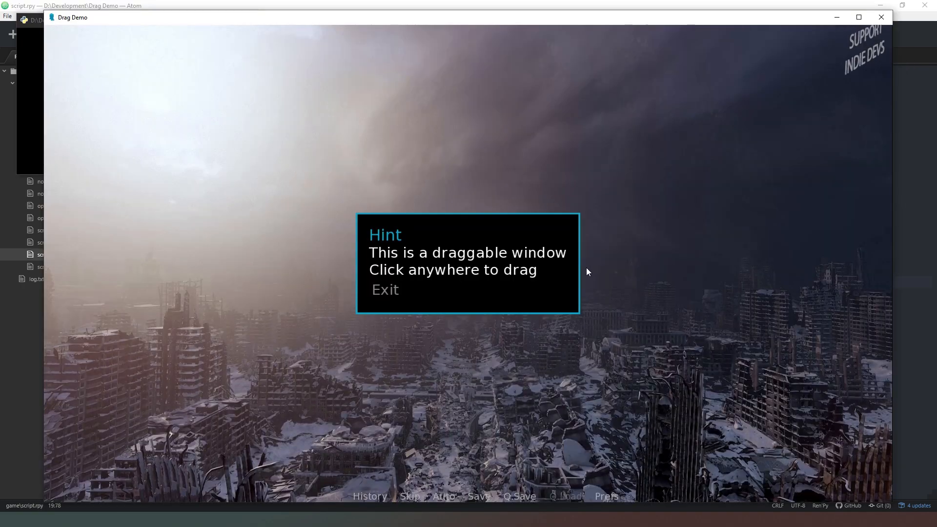
{"action": "mouse_move", "coordinate": [400, 241]}
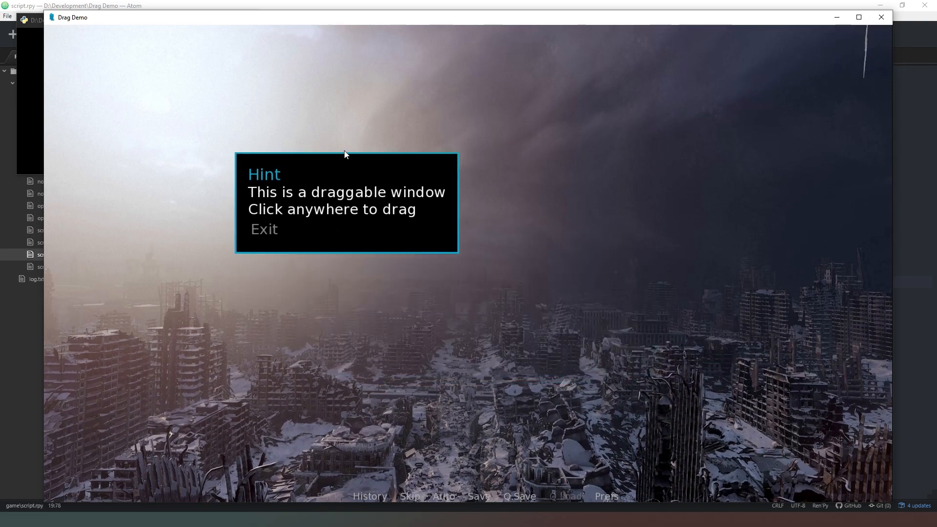
Drag the Hint window to the lower left of the game, then dismiss it with Exit
{"action": "left_click_drag", "start_coordinate": [346, 203], "coordinate": [287, 136]}
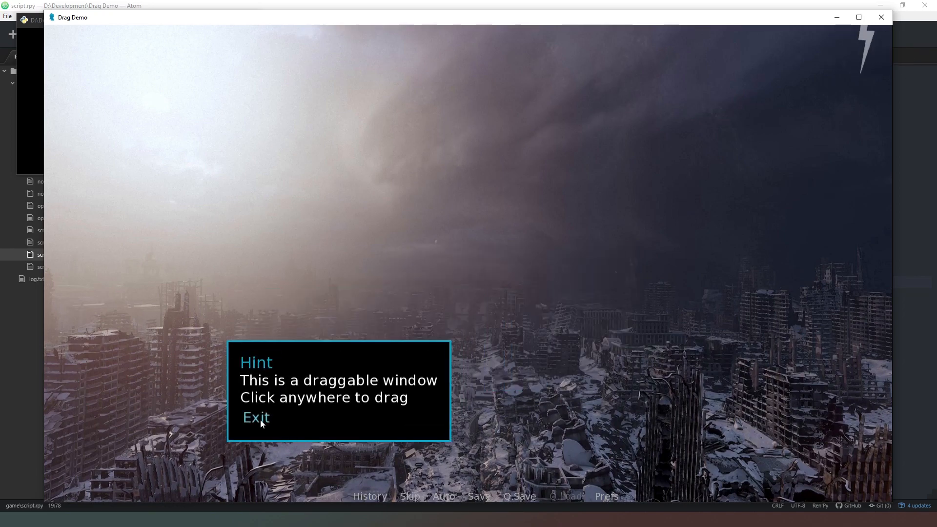
{"action": "left_click", "coordinate": [256, 417]}
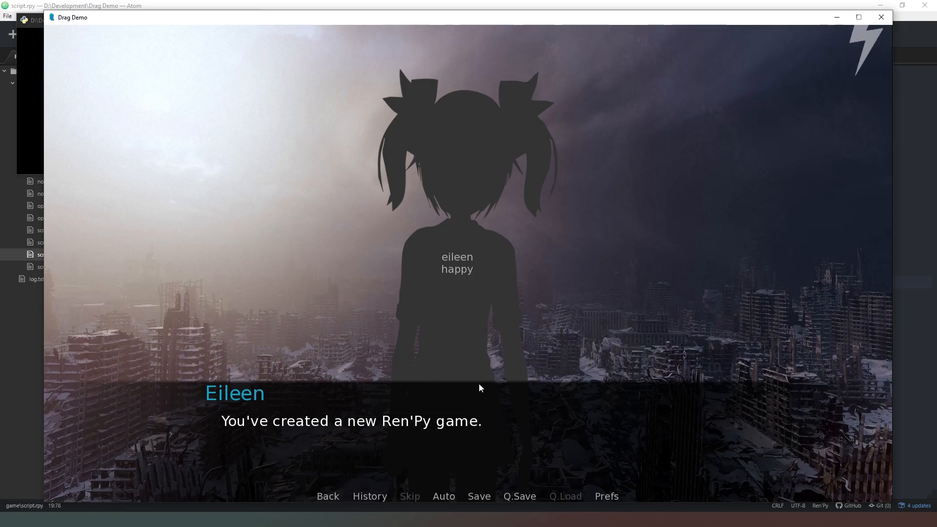
{"action": "mouse_move", "coordinate": [491, 392]}
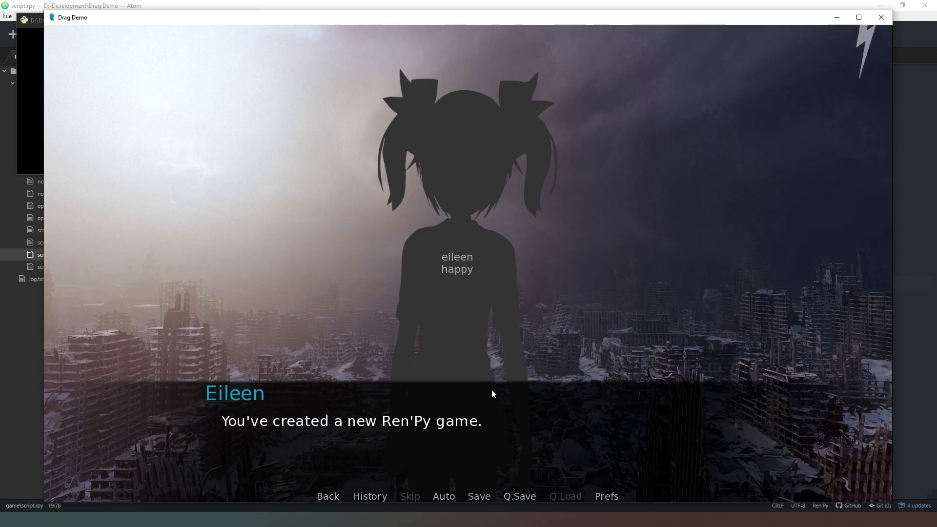
{"action": "mouse_move", "coordinate": [523, 397]}
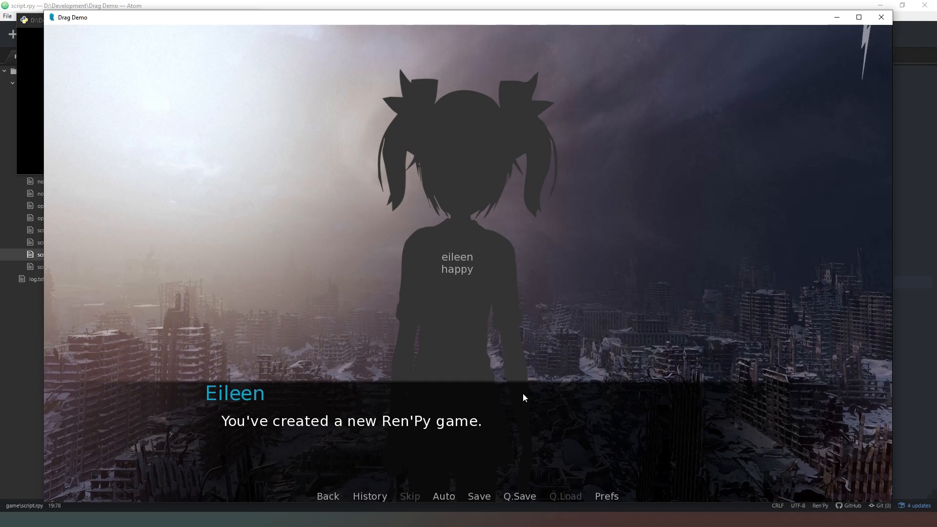
{"action": "mouse_move", "coordinate": [526, 406]}
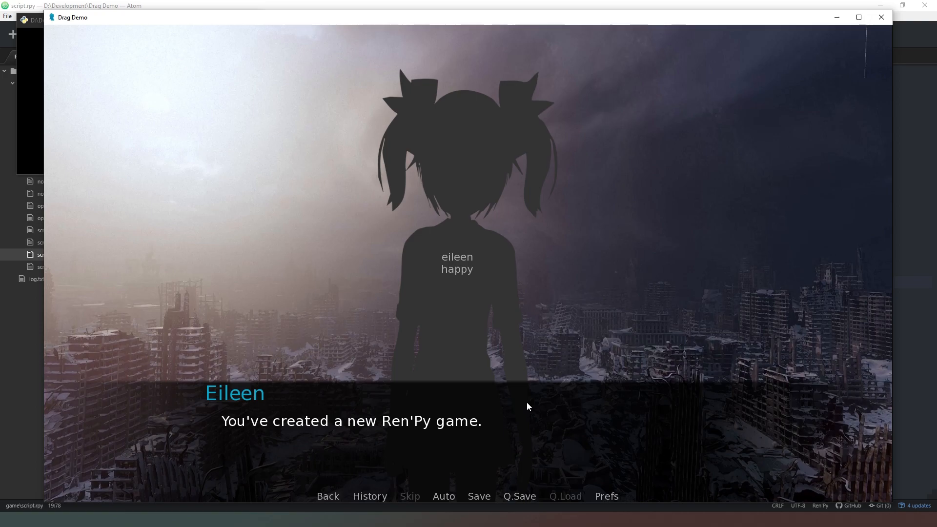
{"action": "mouse_move", "coordinate": [510, 389]}
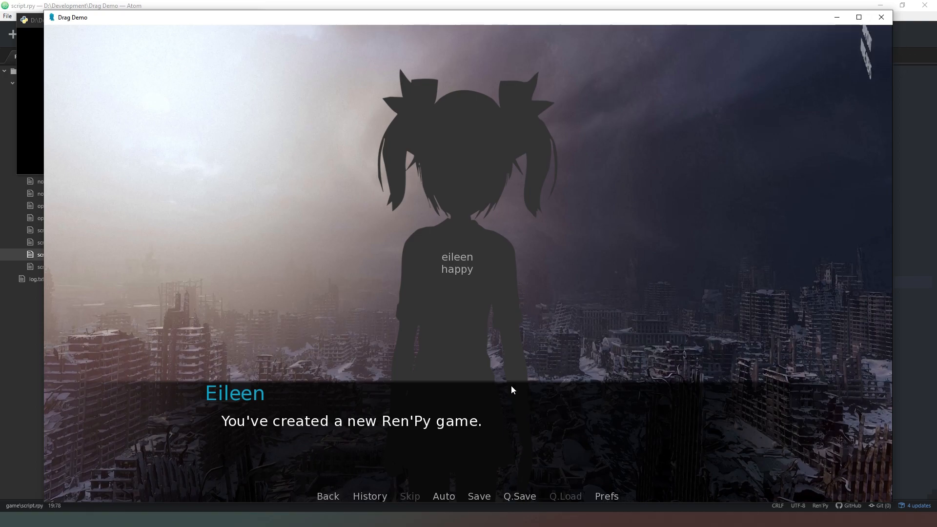